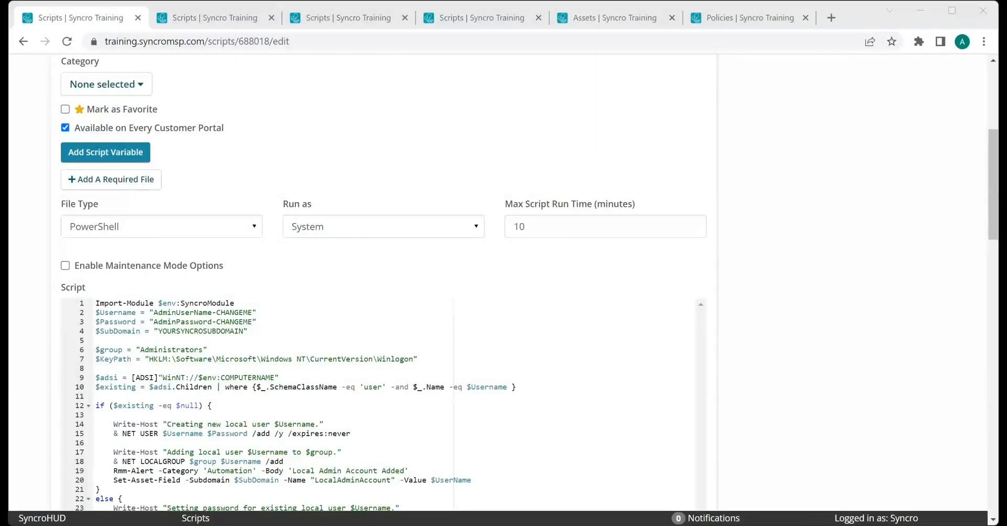
mouse_move(761, 280)
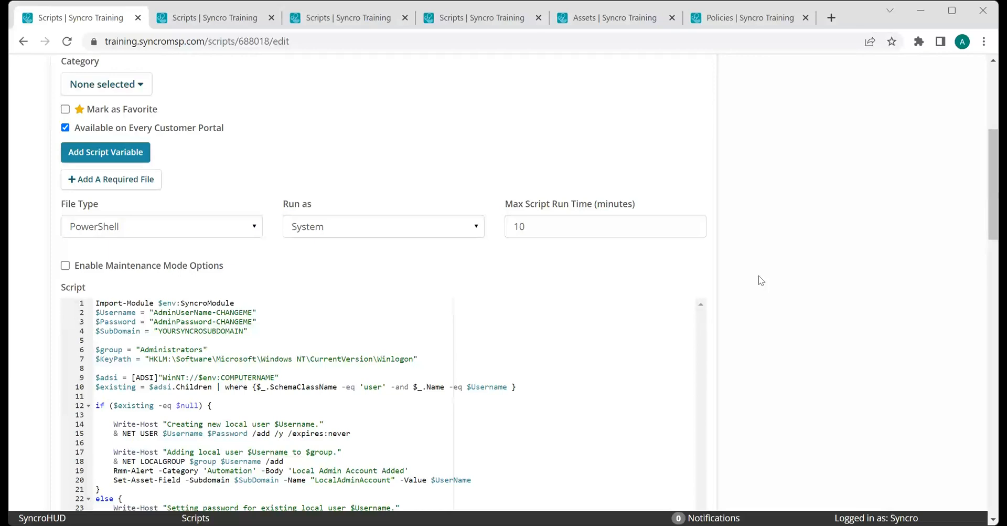
Toggle the customer portal and favorite options, leaving the script available on portals and unfavorited
click(65, 127)
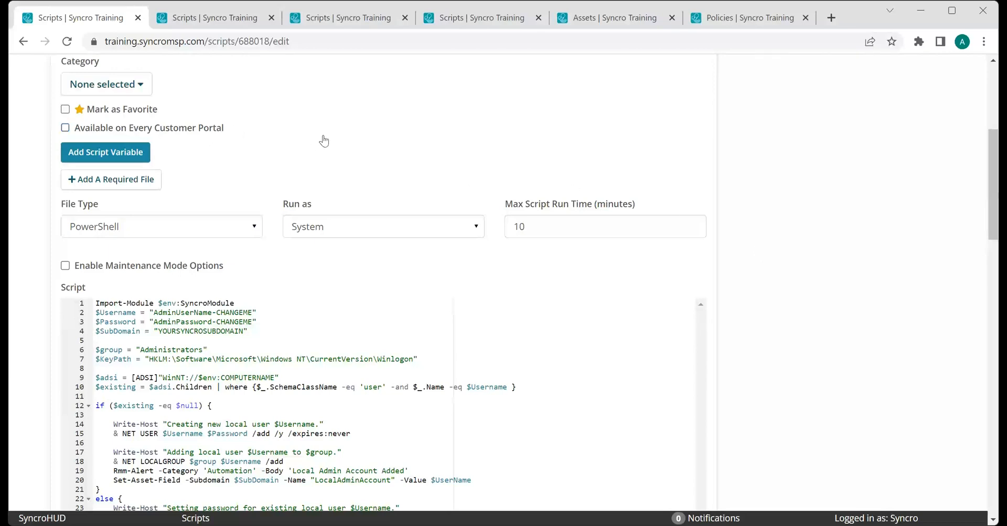
click(106, 83)
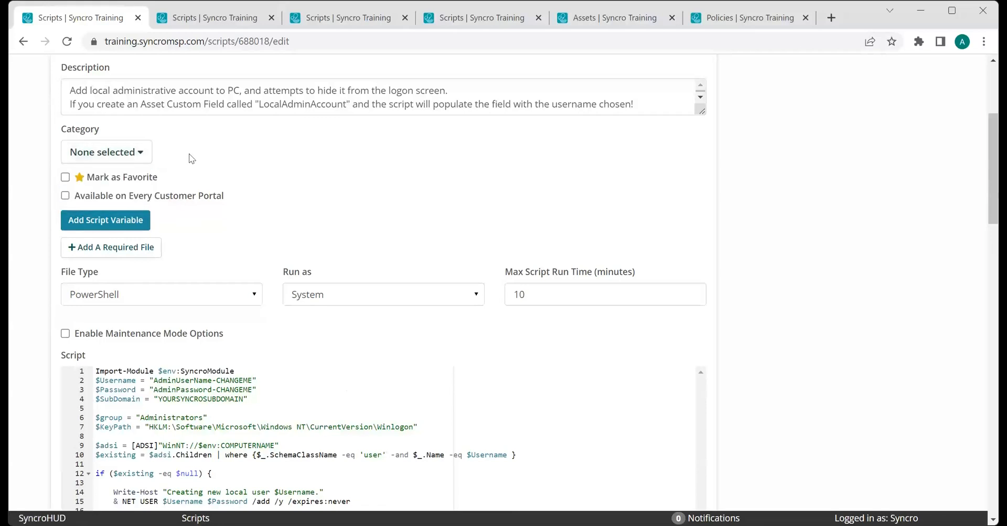
click(65, 177)
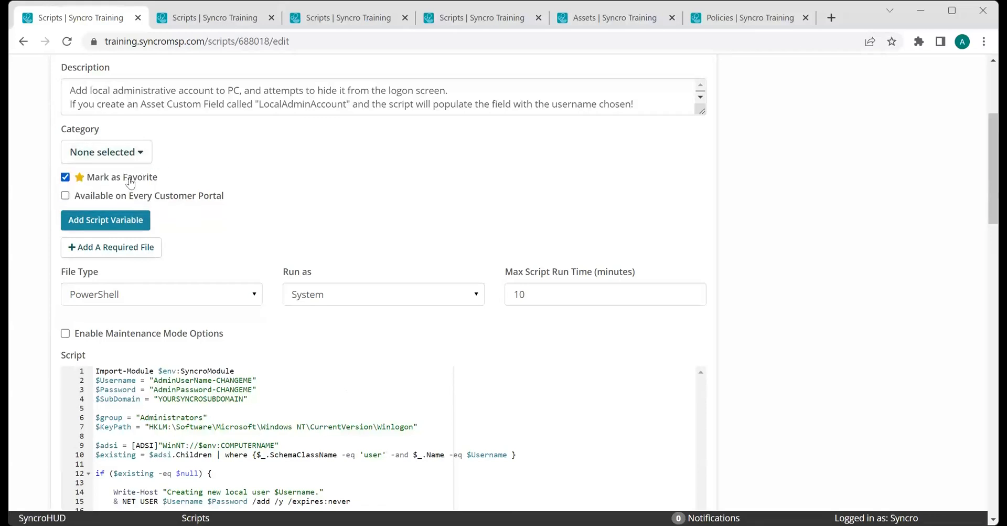
click(65, 177)
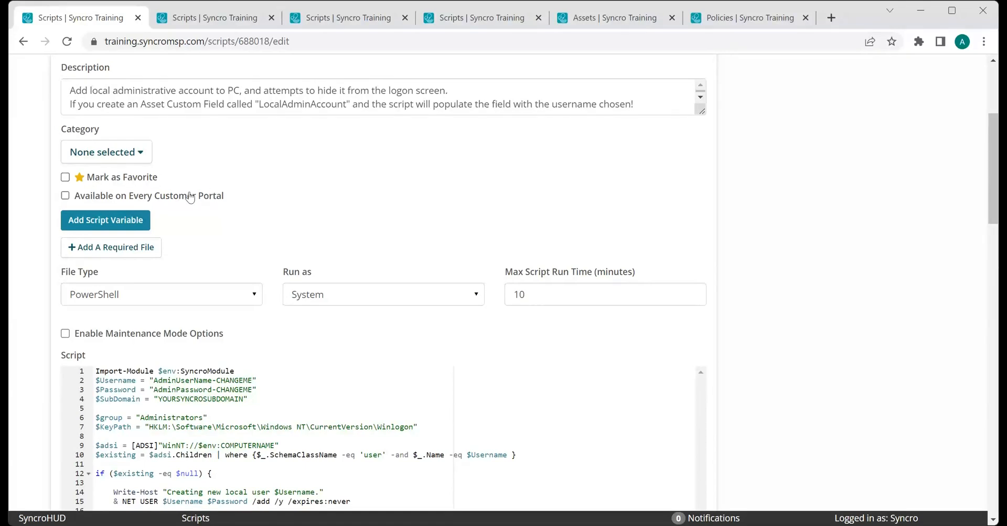
click(65, 195)
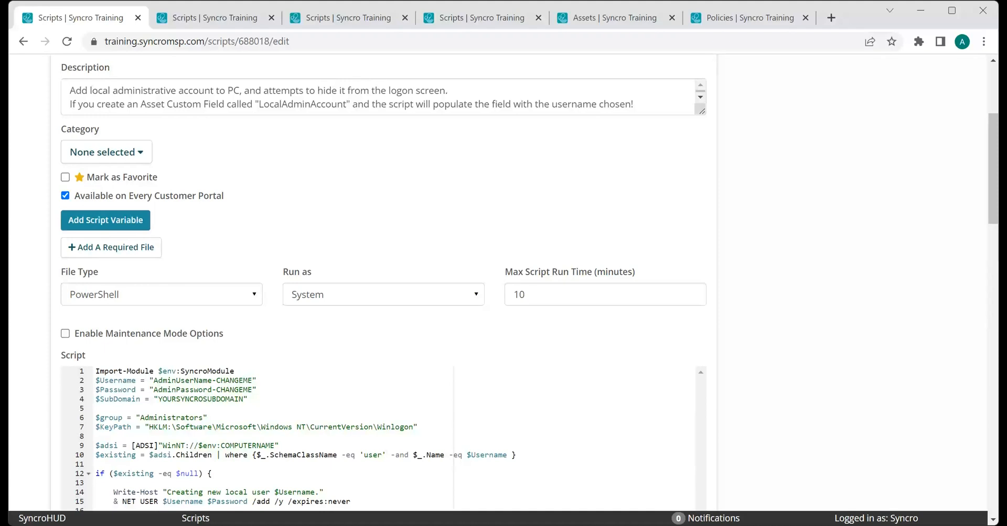
mouse_move(126, 229)
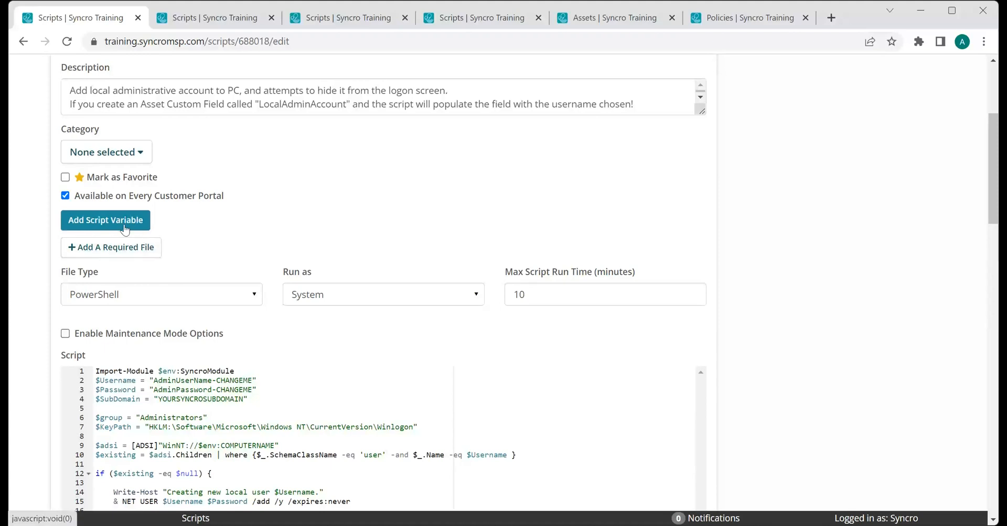
Make the script unavailable on every customer portal, with PowerShell file type and running as System
click(65, 195)
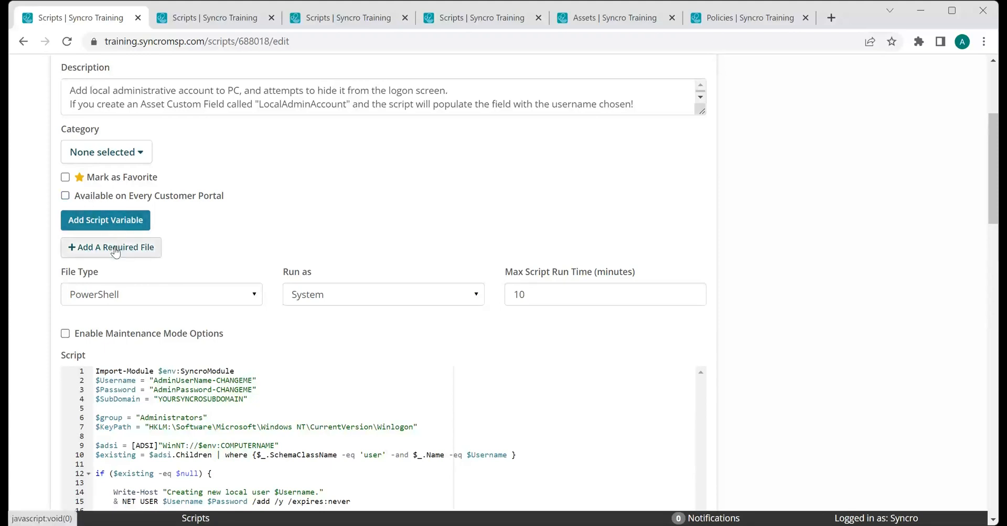
mouse_move(206, 246)
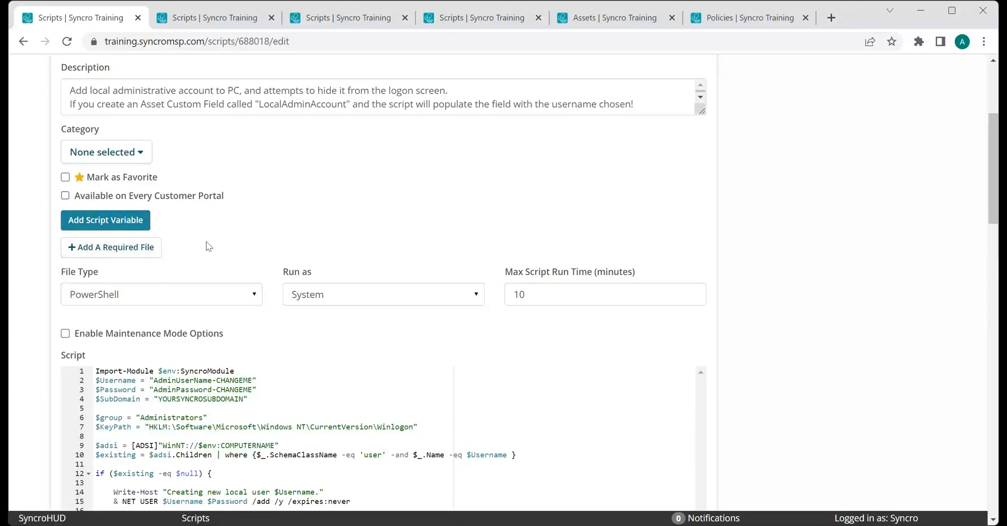
mouse_move(245, 229)
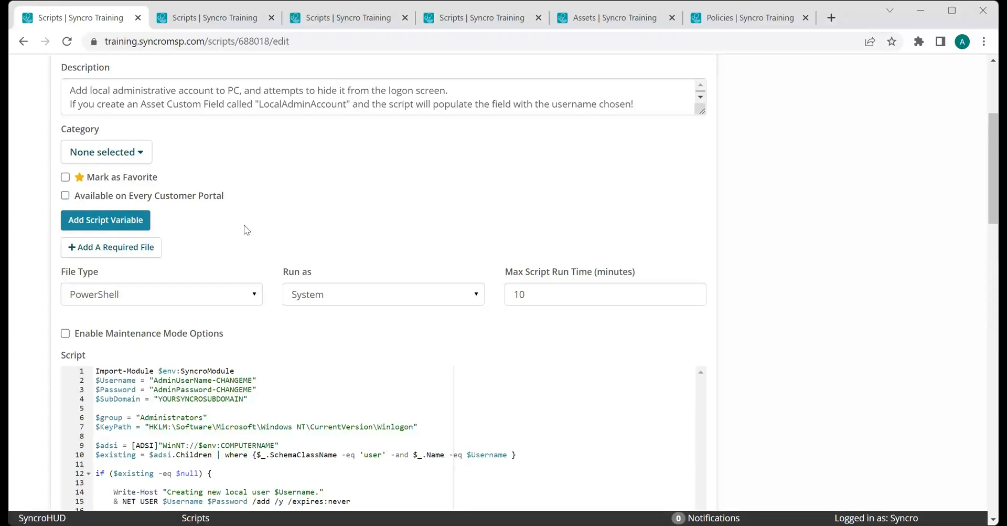
mouse_move(245, 294)
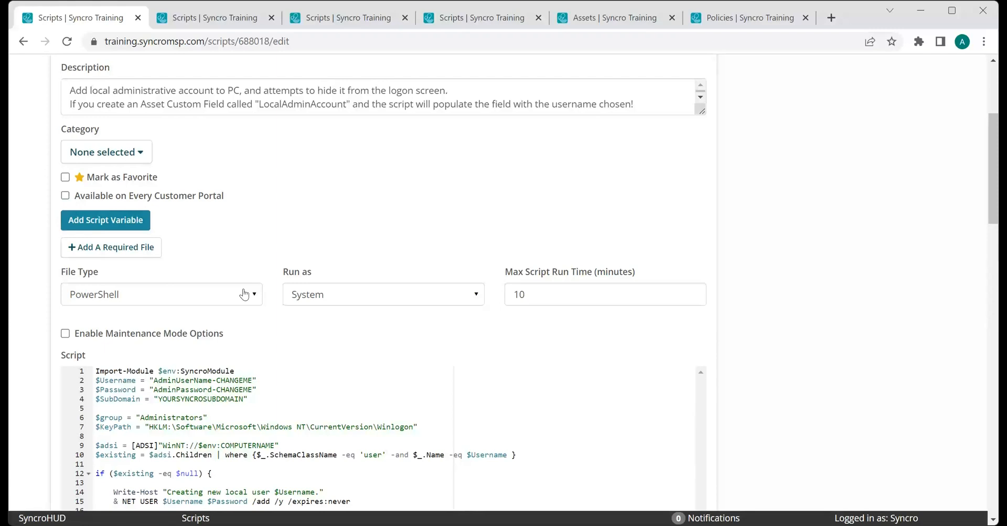
click(162, 294)
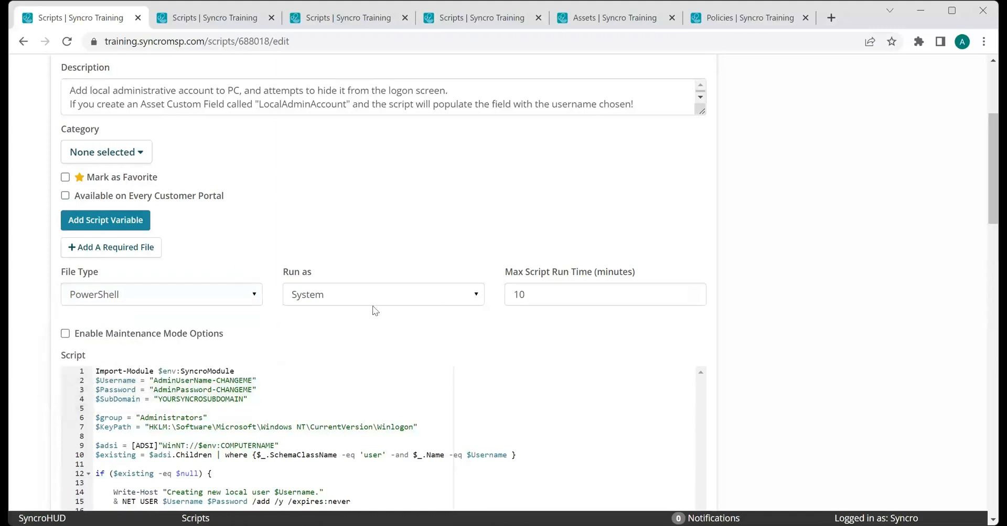
click(382, 294)
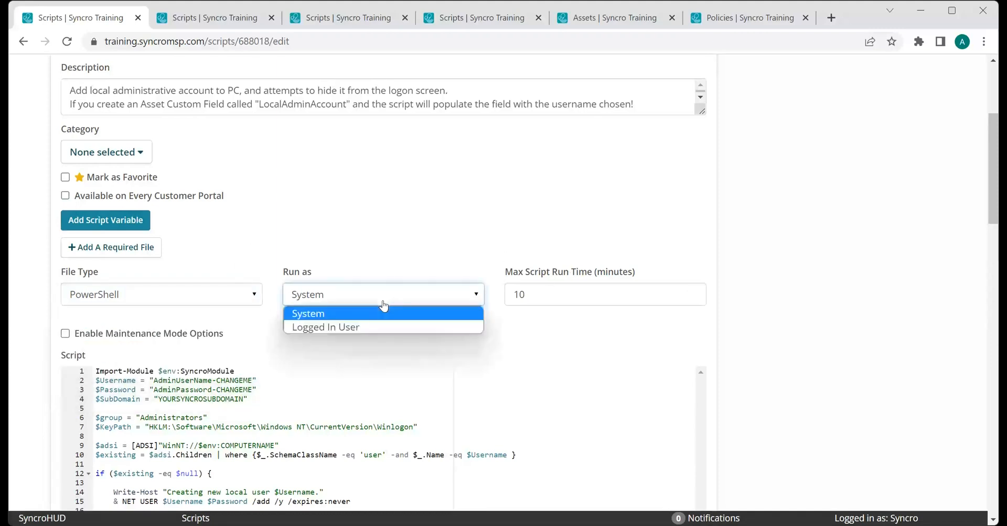
click(309, 314)
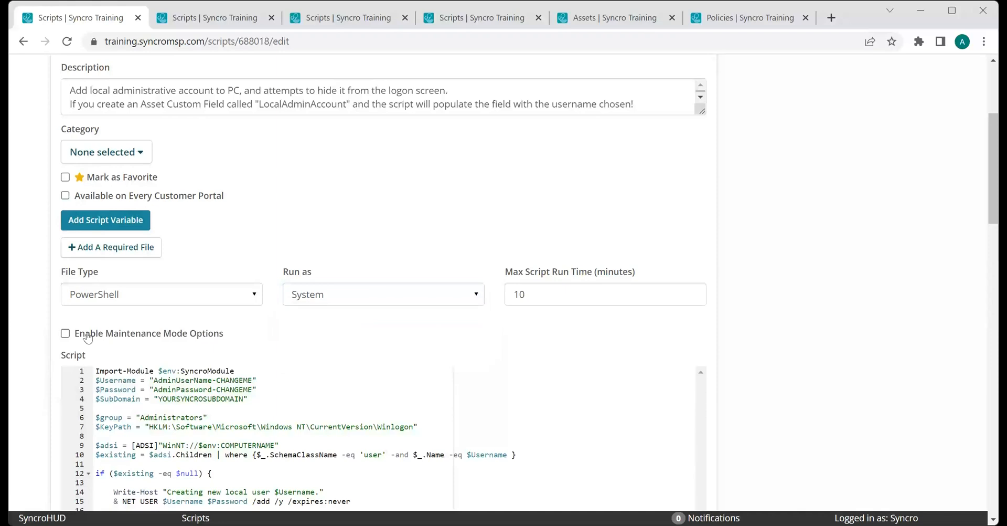
Enable maintenance mode for the duration of the script, leaving the duration at 15 minutes
click(65, 333)
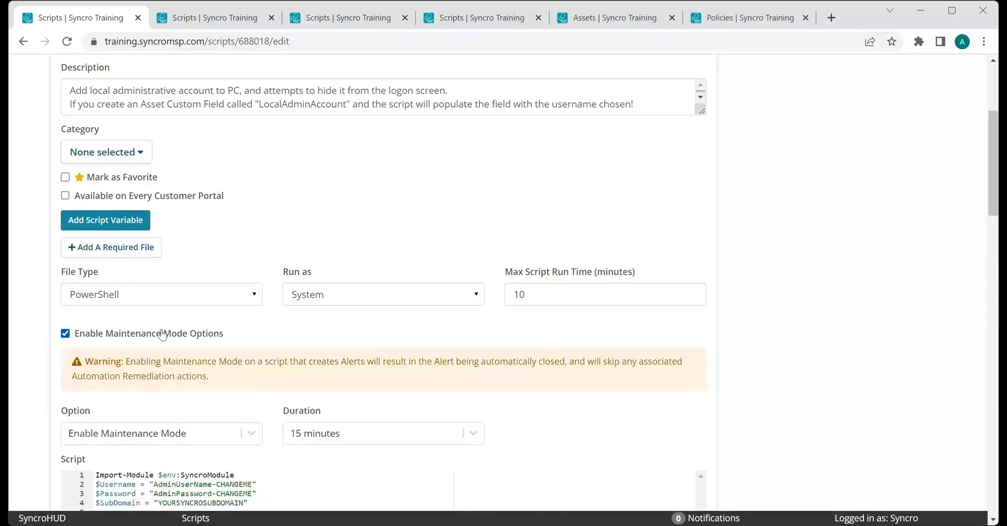
scroll(down, 3)
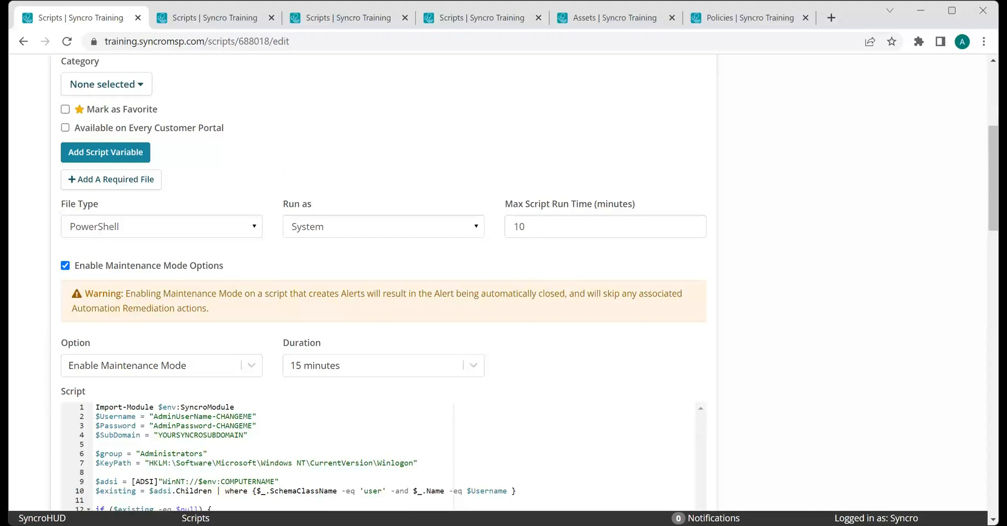
mouse_move(268, 376)
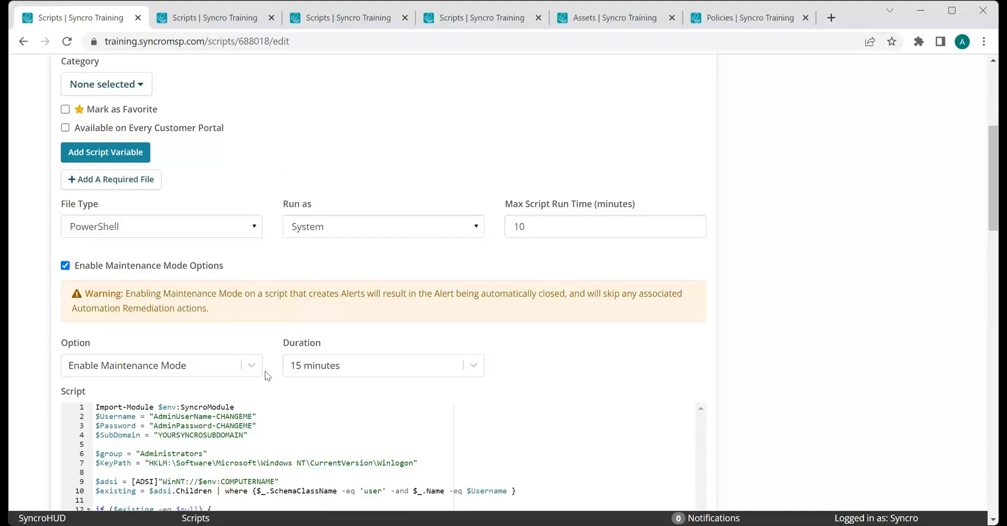
mouse_move(371, 368)
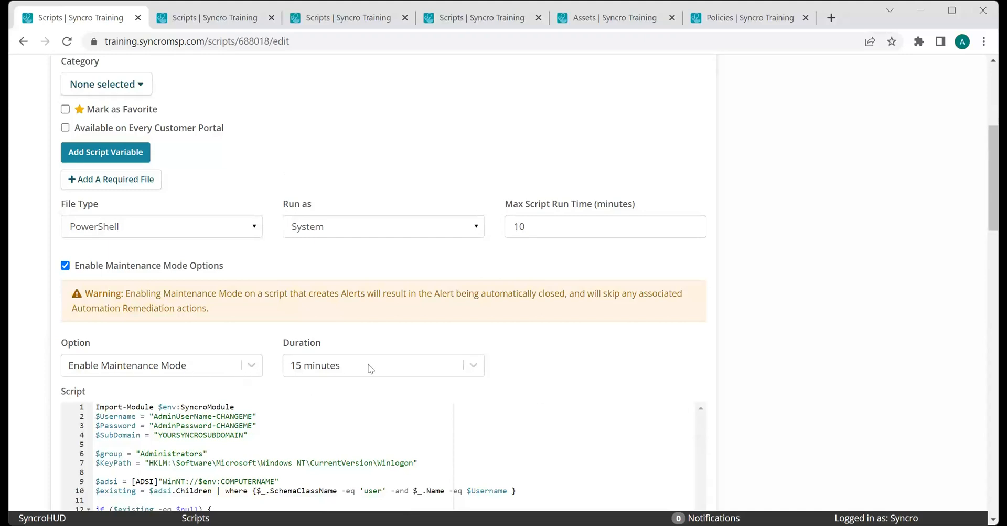
click(383, 365)
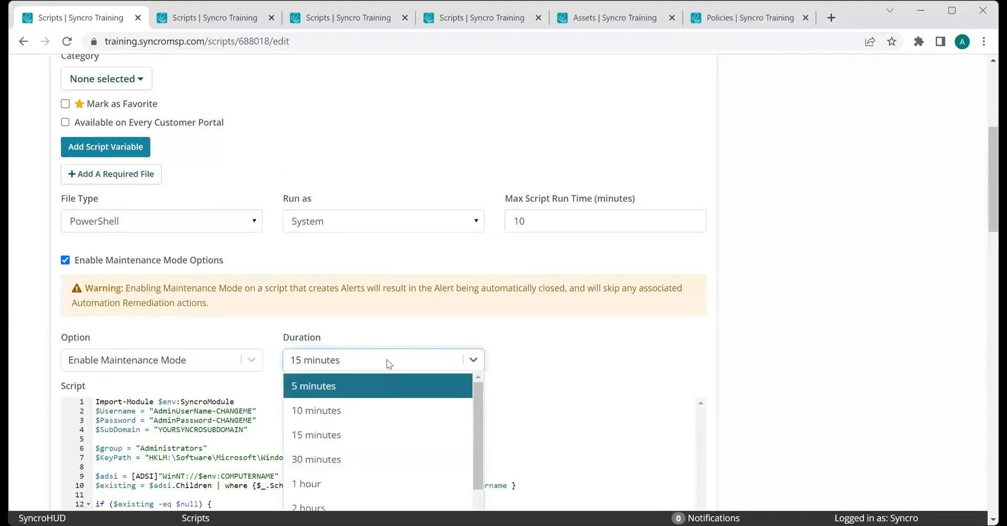
click(316, 435)
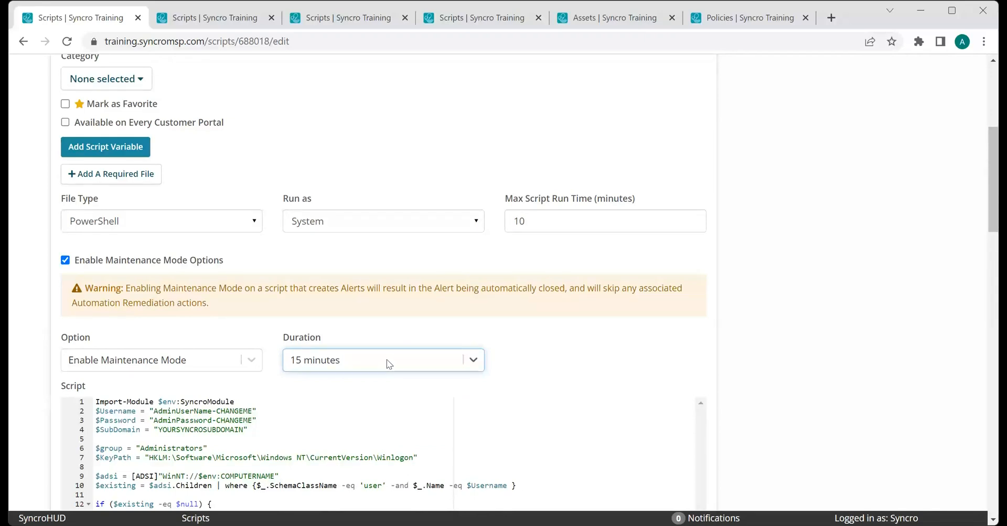
click(160, 360)
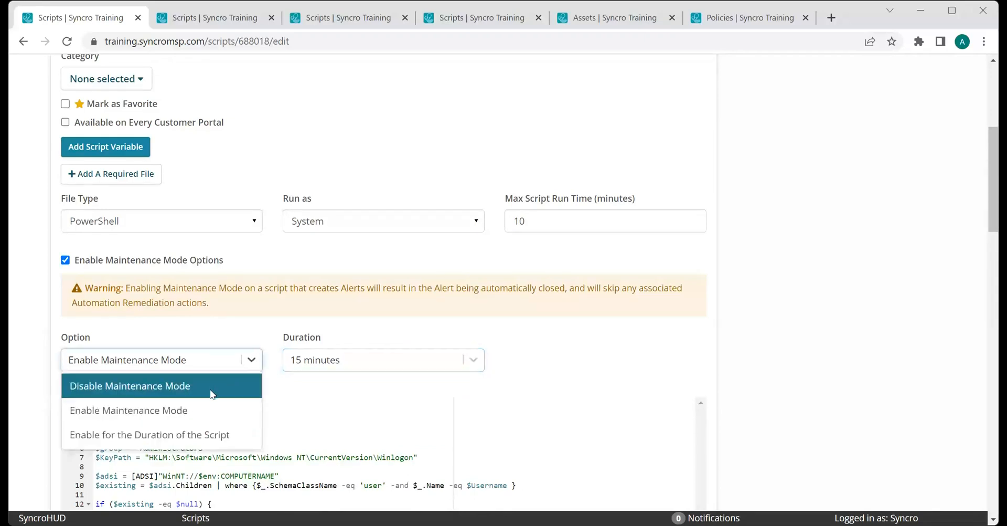
click(149, 435)
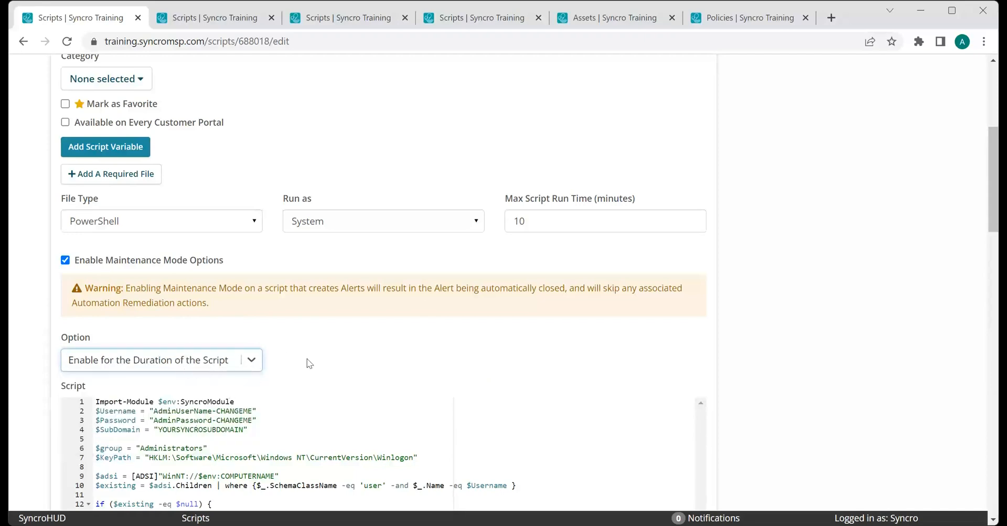
mouse_move(844, 348)
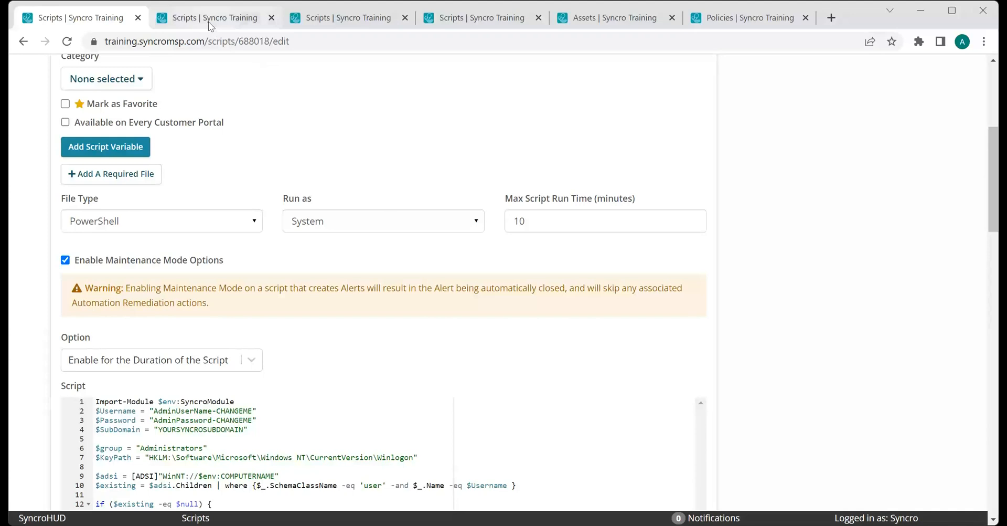
click(215, 18)
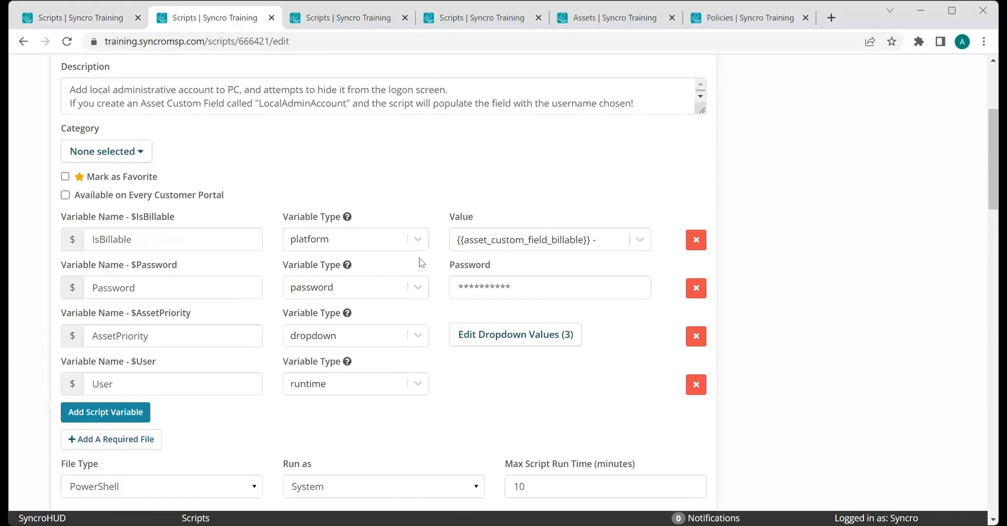
mouse_move(412, 239)
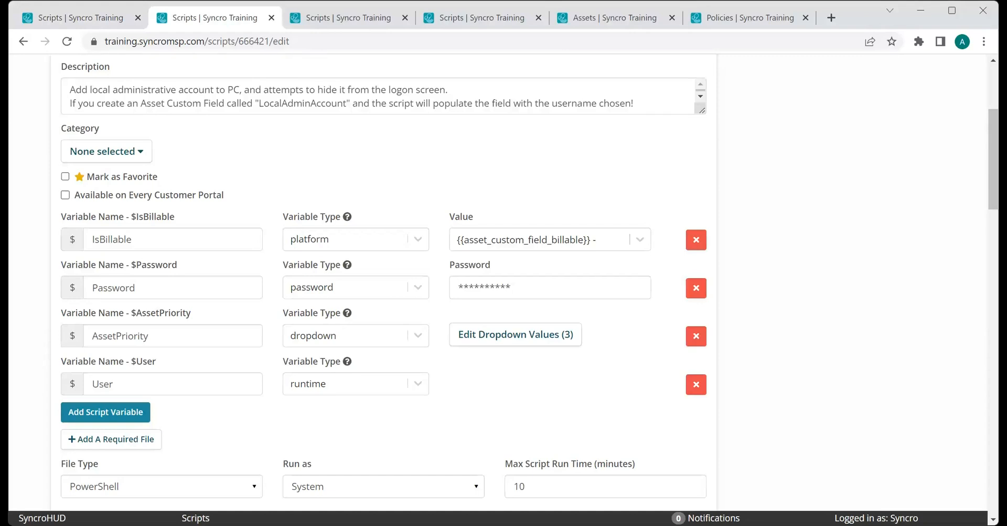
click(546, 239)
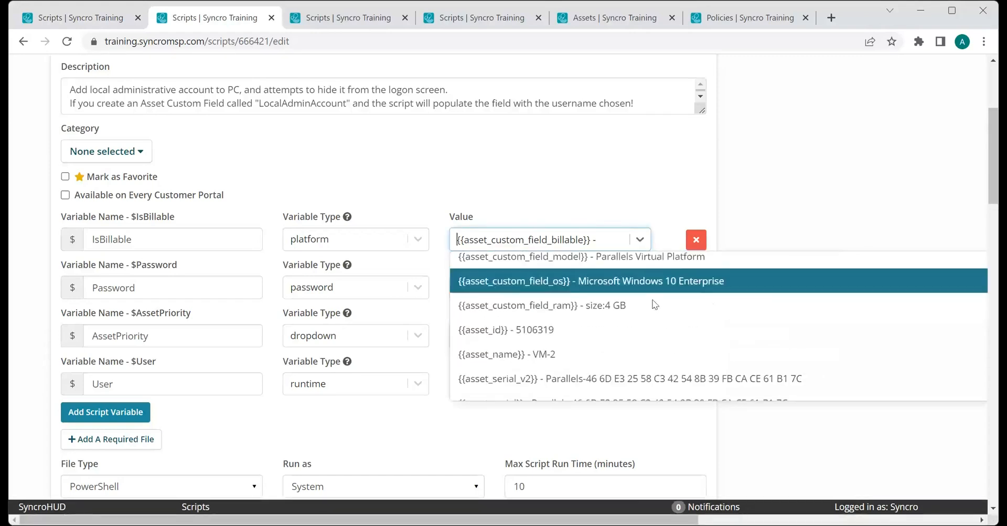
scroll(down, 3)
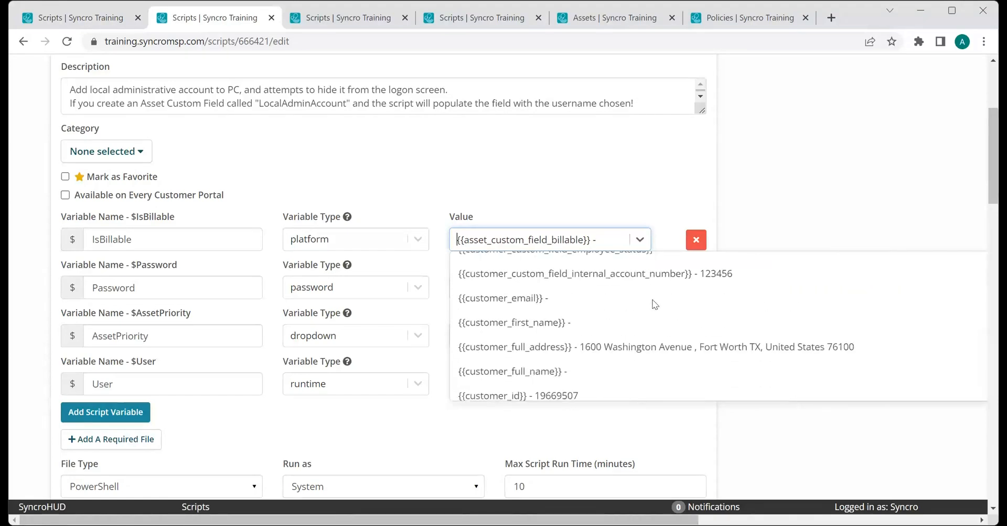
click(430, 275)
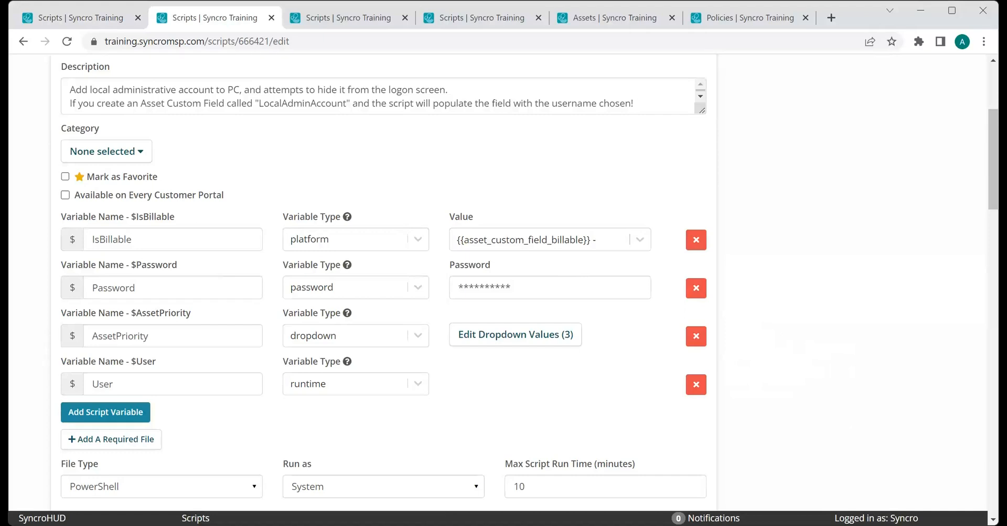
mouse_move(498, 349)
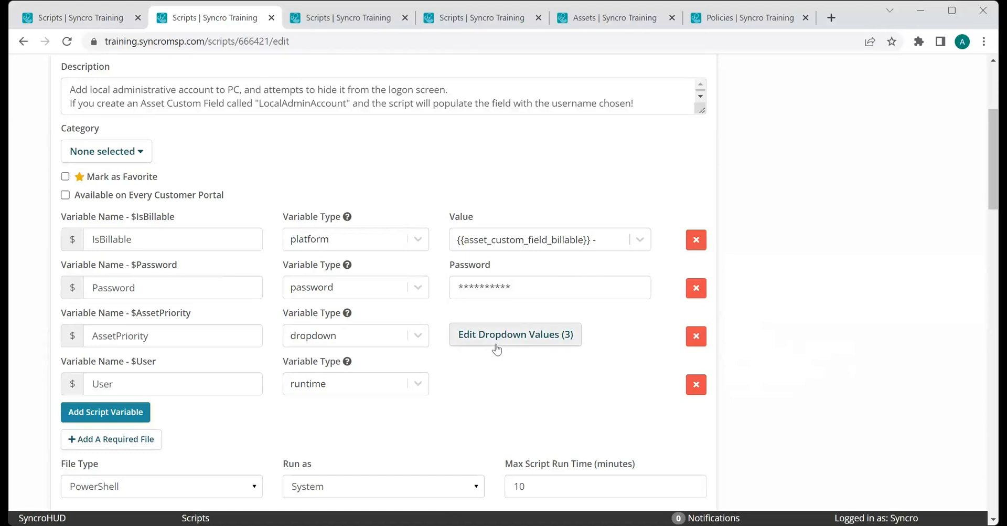
mouse_move(453, 398)
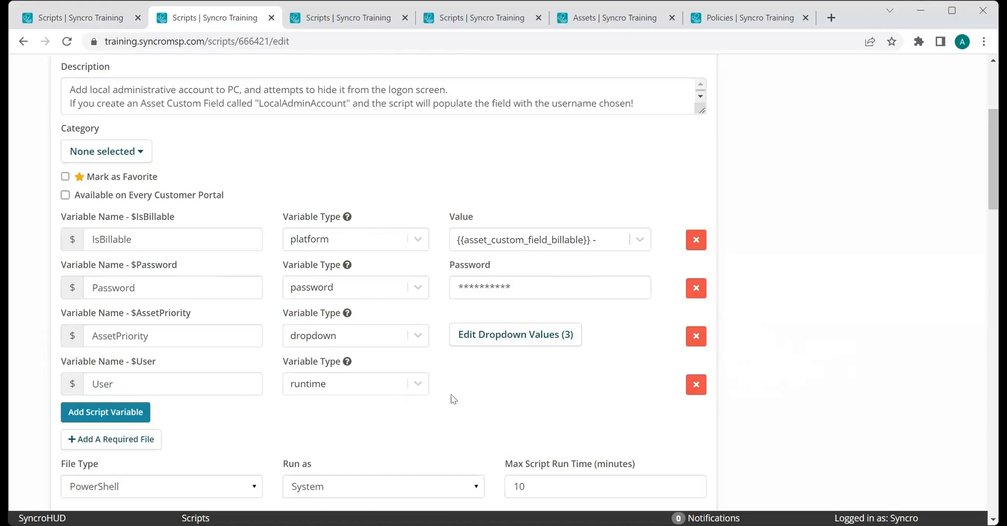
mouse_move(566, 416)
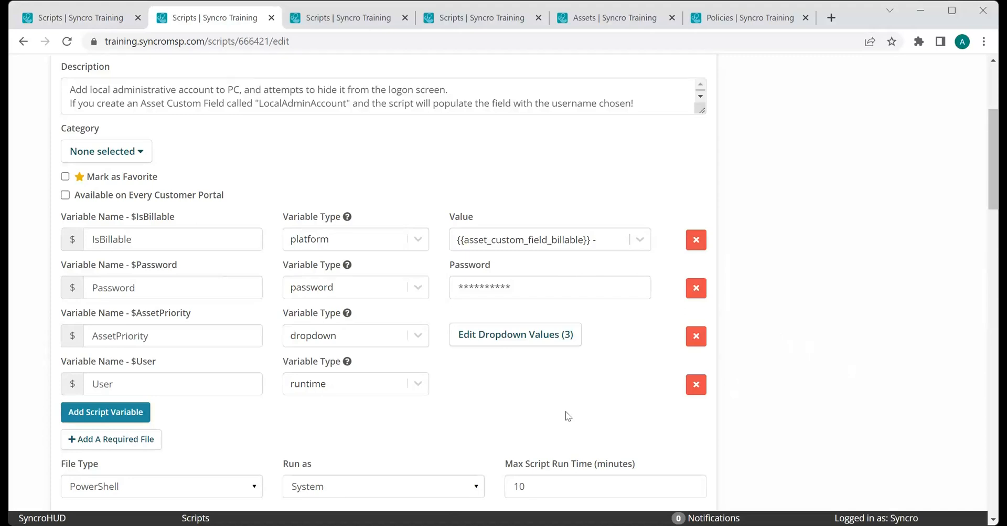
mouse_move(417, 349)
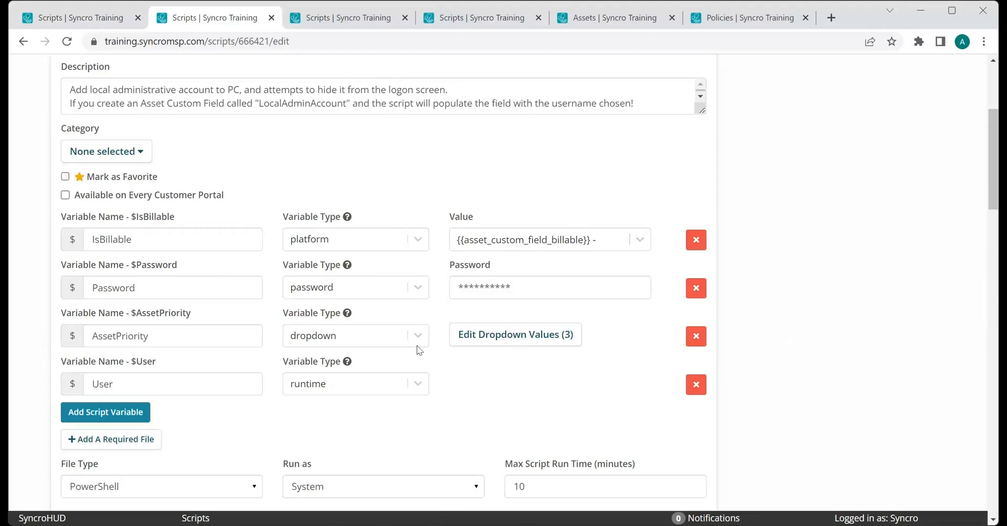
mouse_move(515, 375)
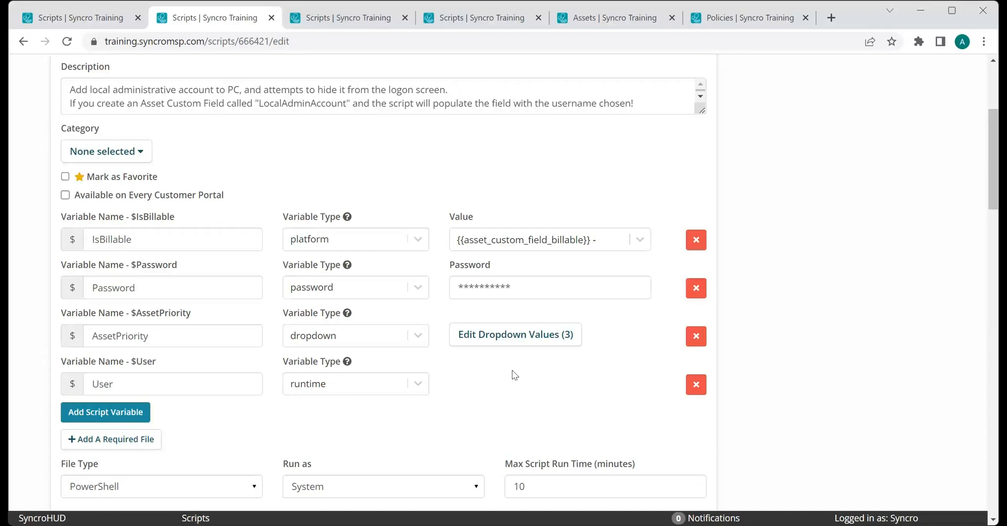
View the AssetPriority dropdown values: Low (default), Medium and High
click(515, 334)
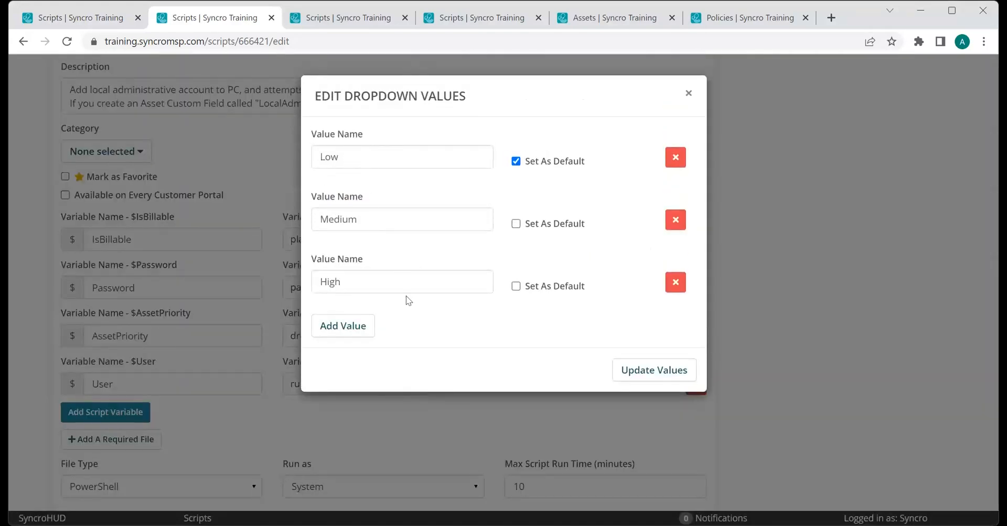
mouse_move(395, 257)
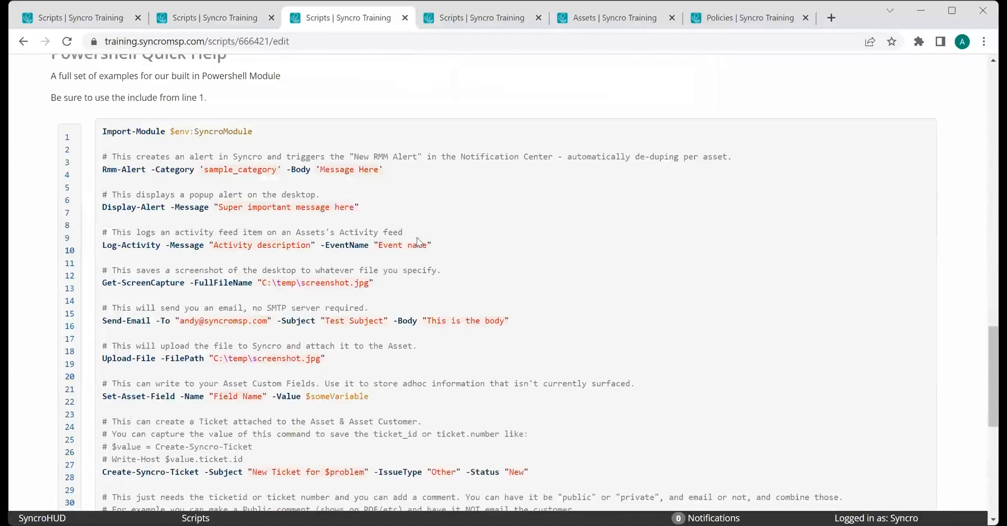
Scroll through the PowerShell Quick Help module examples
scroll(up, 3)
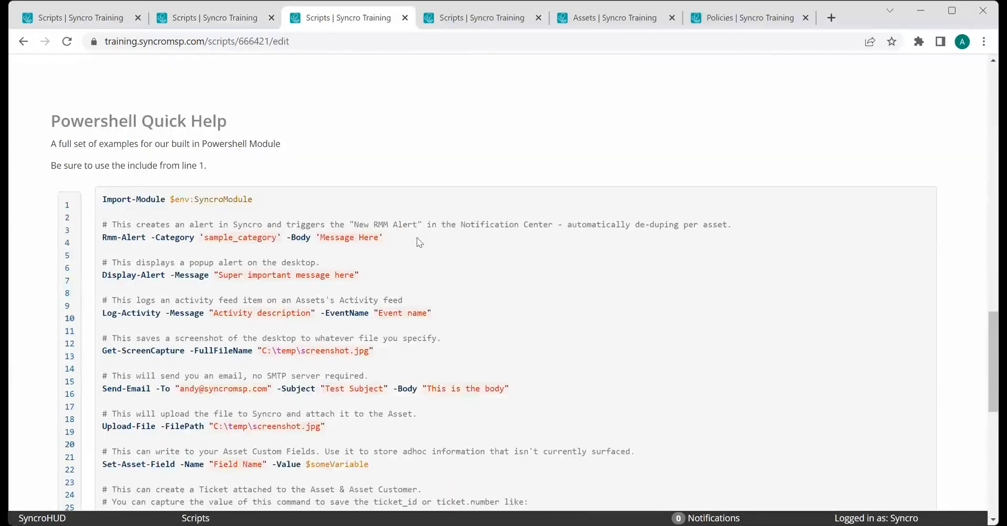
scroll(down, 3)
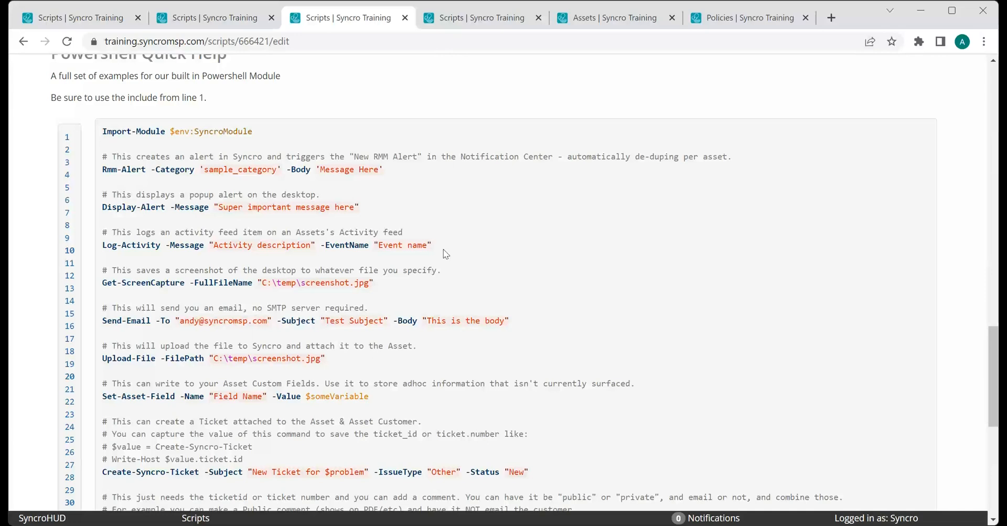
mouse_move(378, 207)
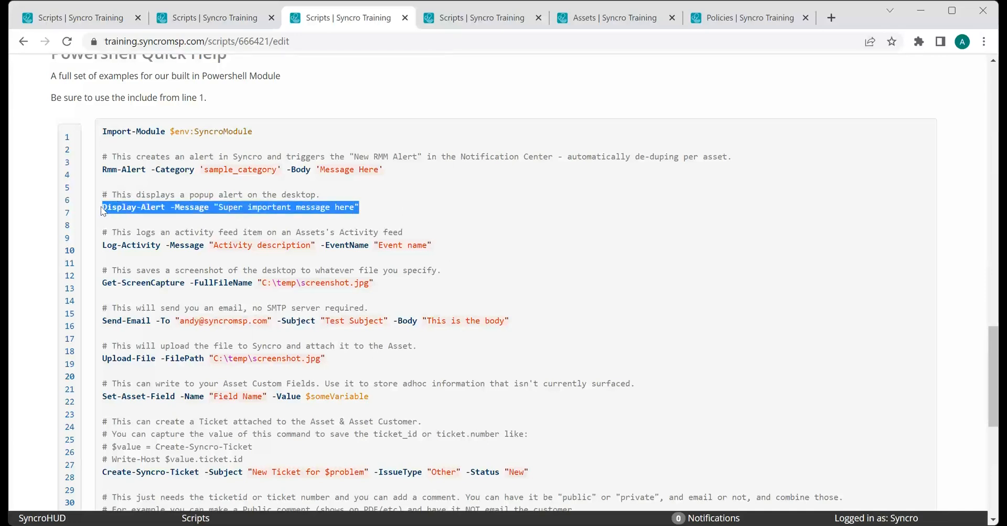
mouse_move(383, 214)
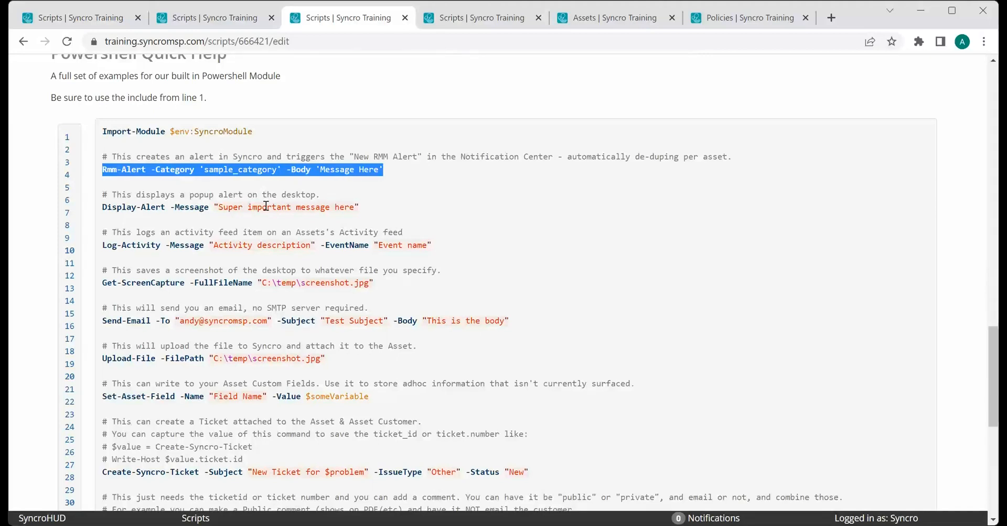
mouse_move(354, 228)
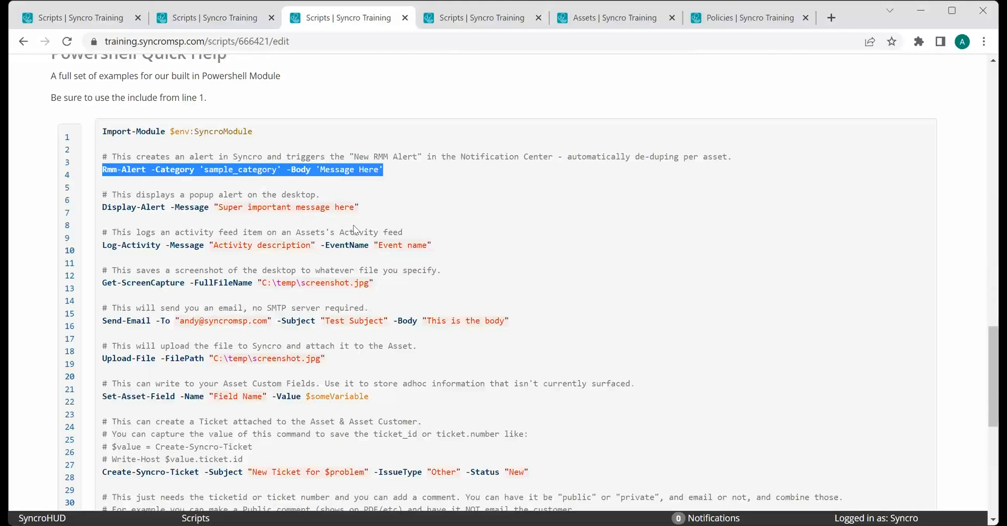
mouse_move(559, 252)
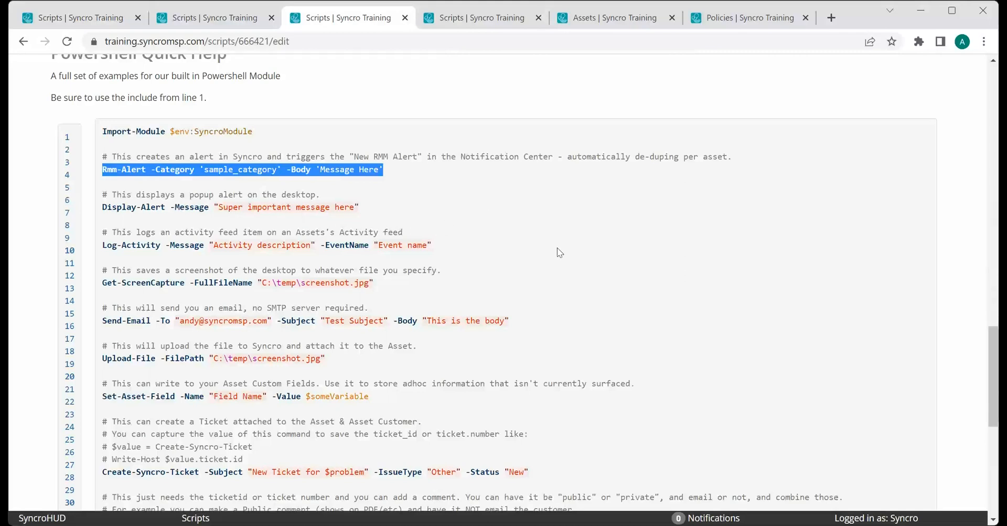
scroll(down, 3)
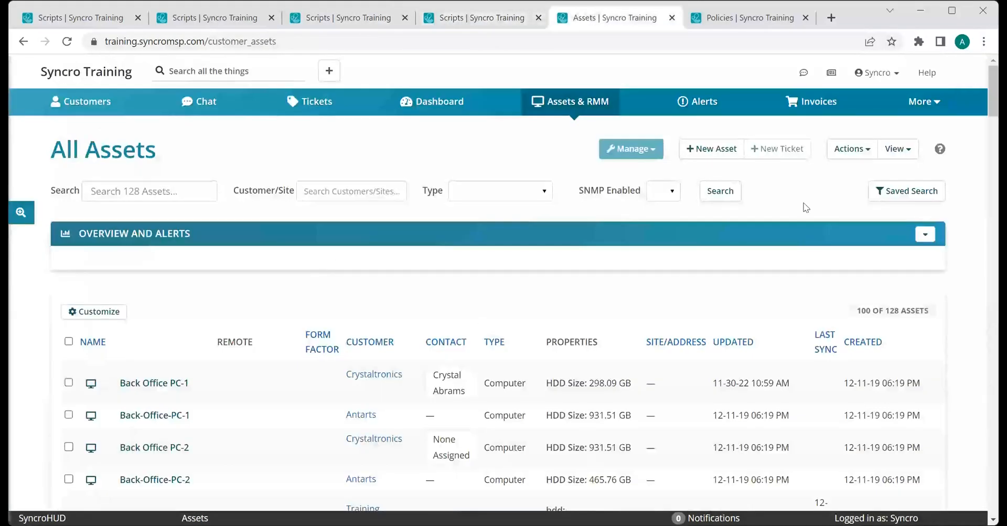
mouse_move(825, 183)
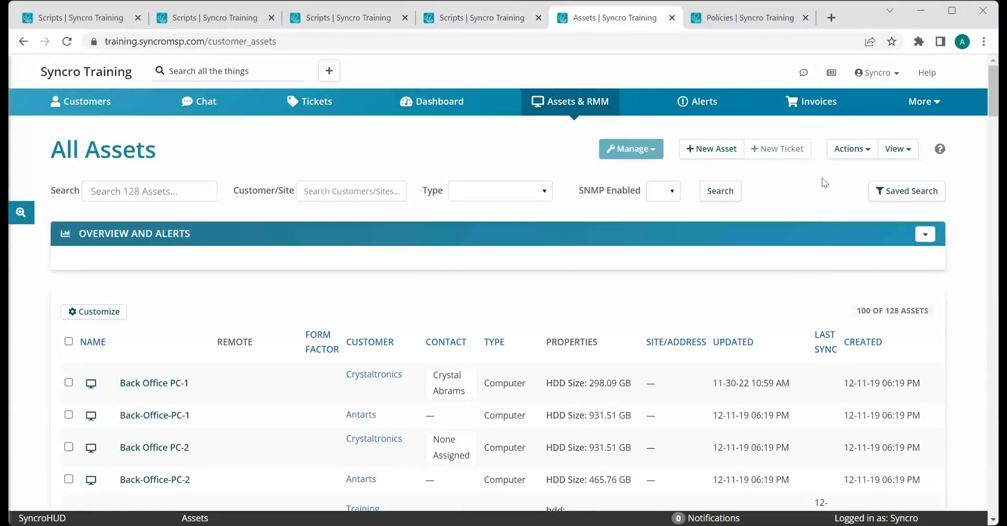
mouse_move(802, 200)
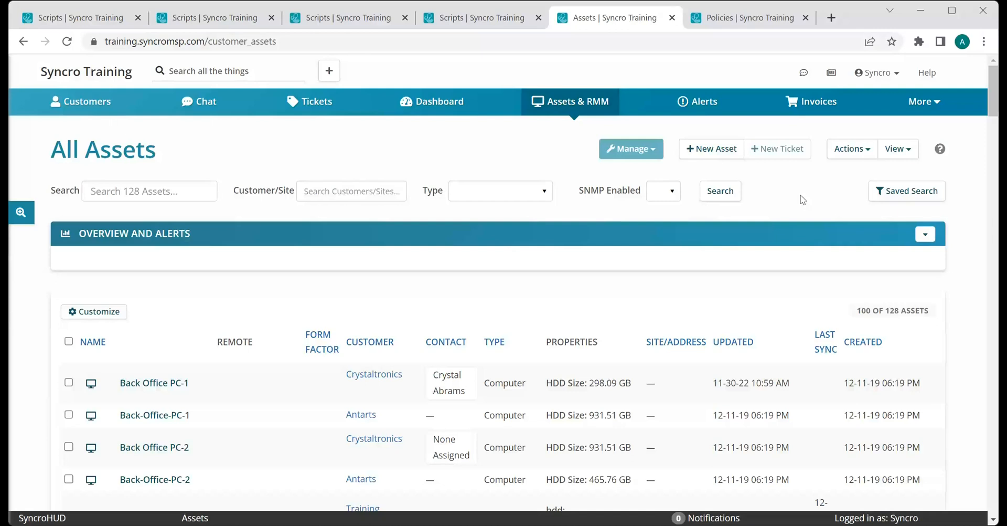
mouse_move(530, 133)
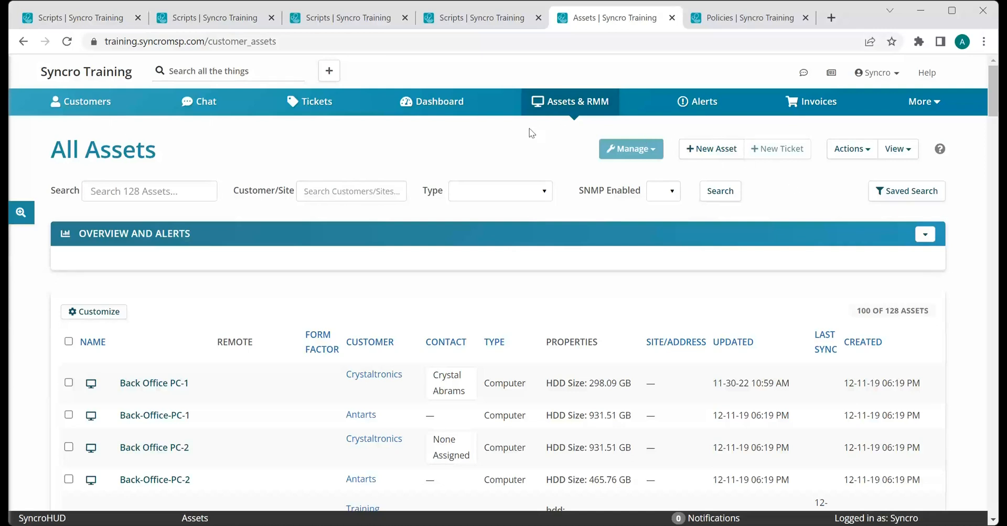
mouse_move(846, 216)
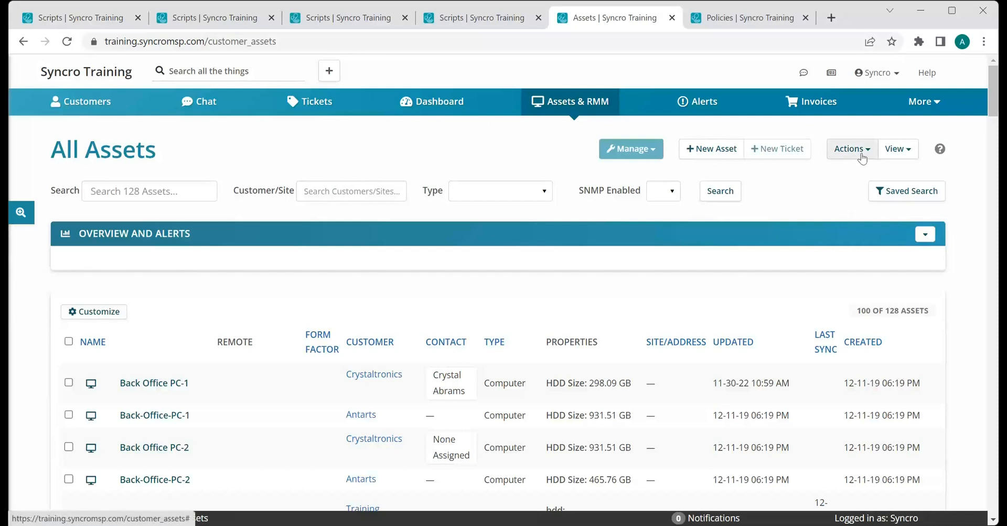
Open the Actions menu on the All Assets list to reveal Run Script
click(851, 148)
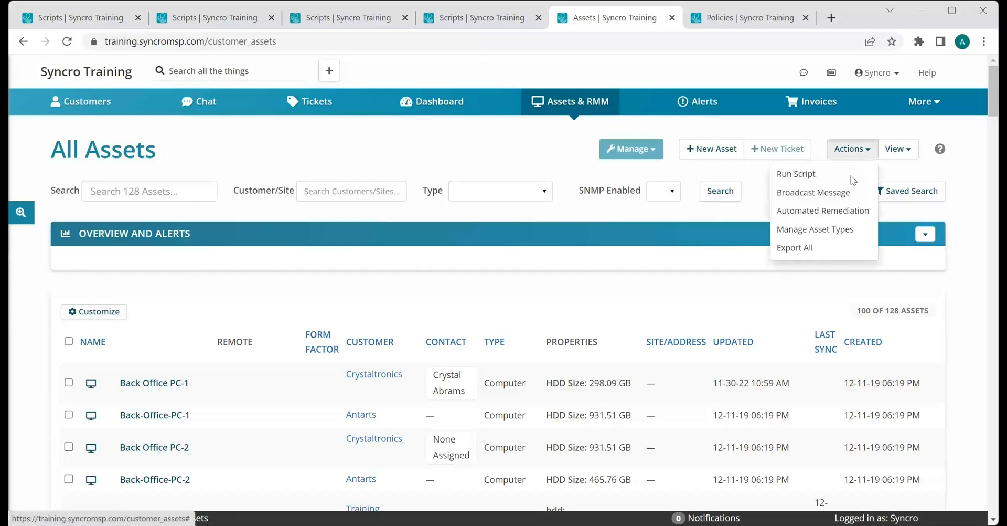
Start a Run Script, try Saved Search, then target Policy Folder with nested folders excluded
click(795, 174)
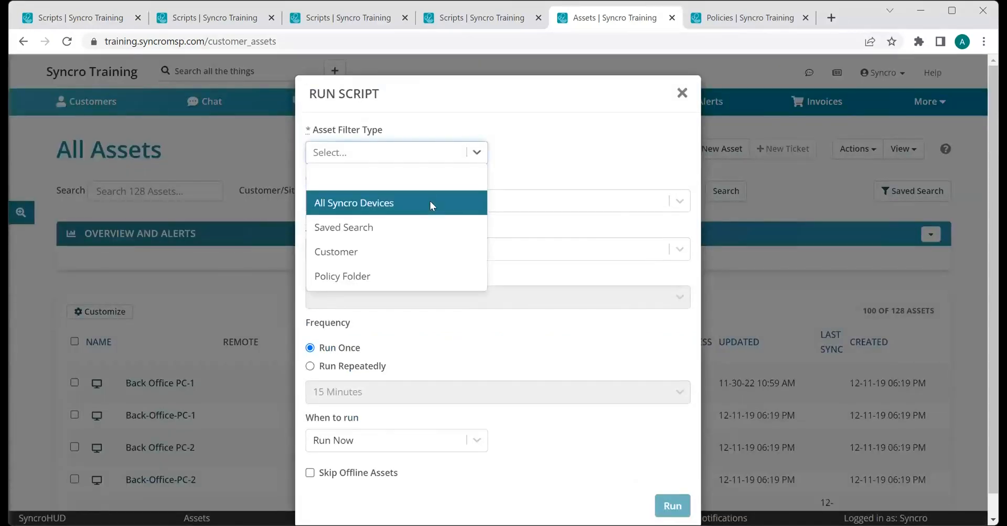
click(344, 227)
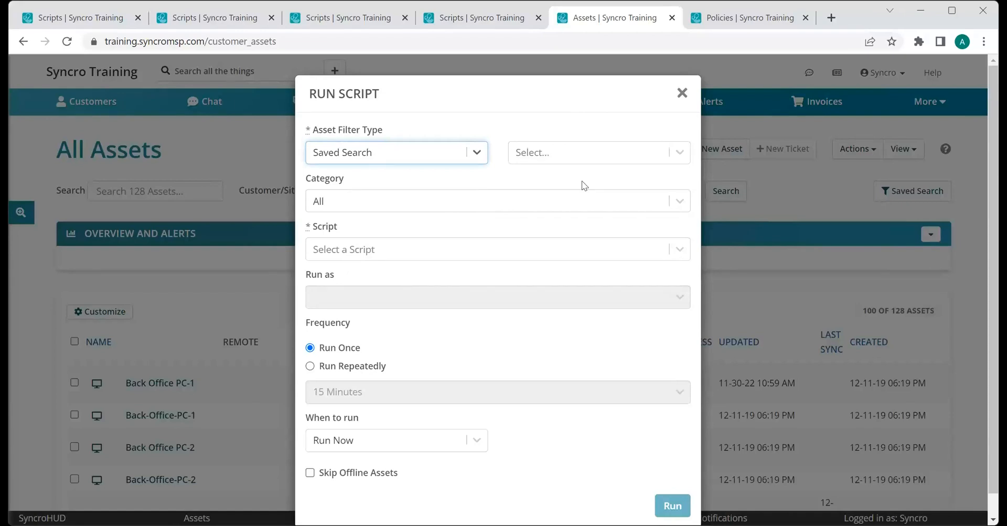
click(598, 153)
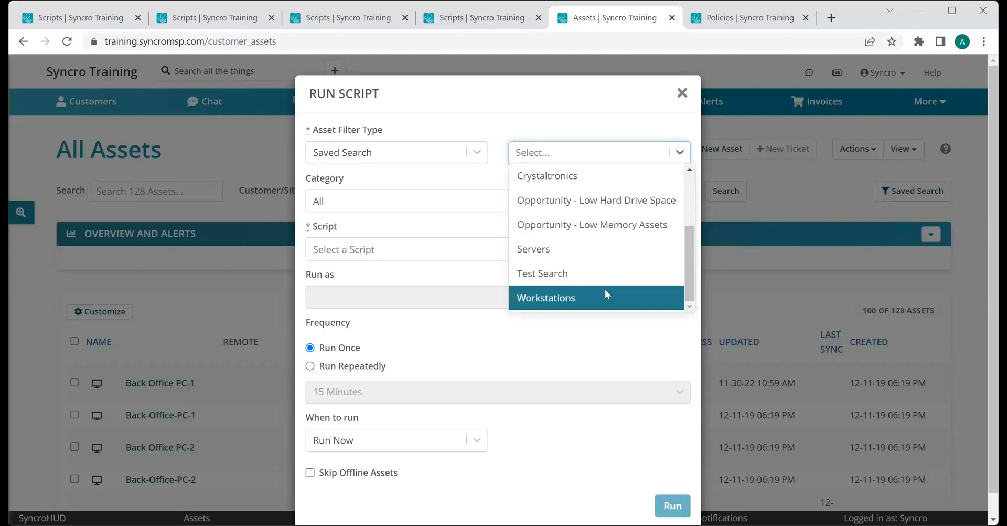
mouse_move(611, 249)
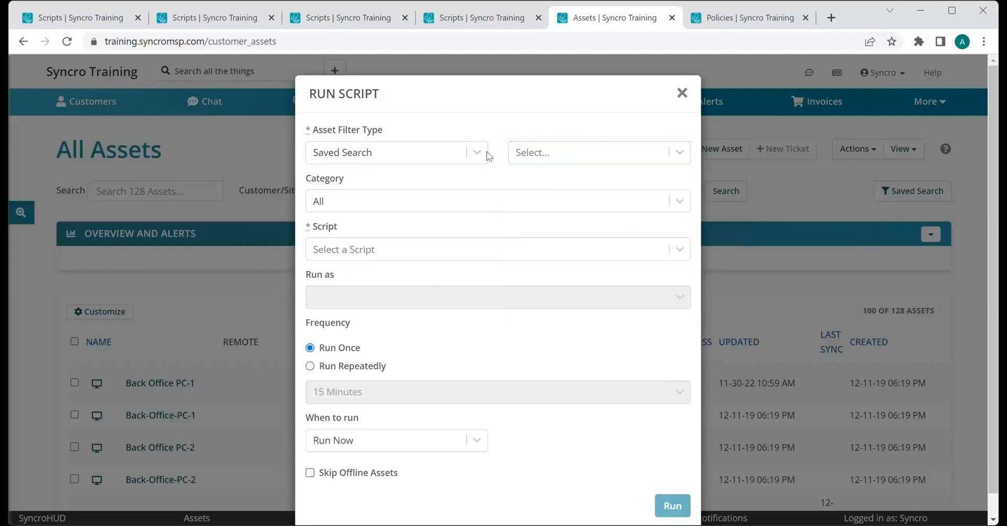
click(395, 152)
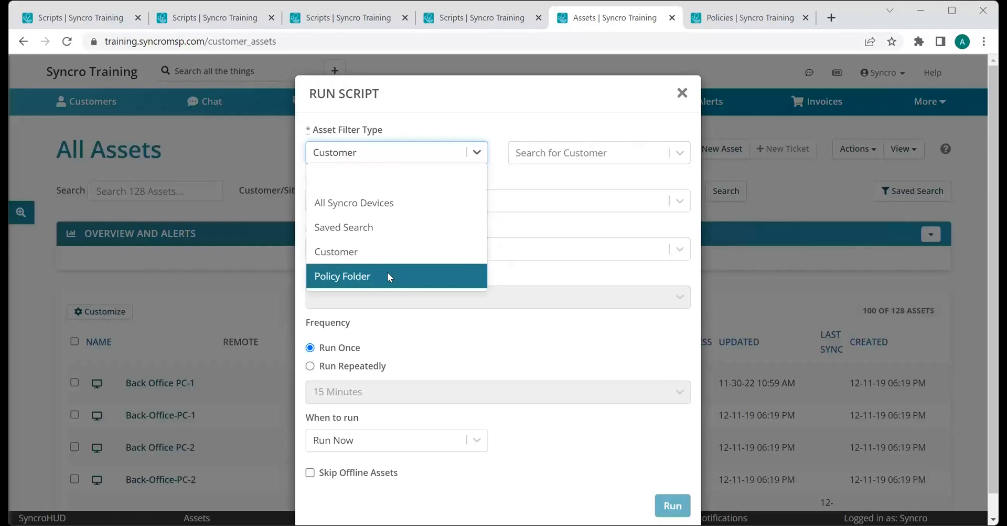
mouse_move(418, 285)
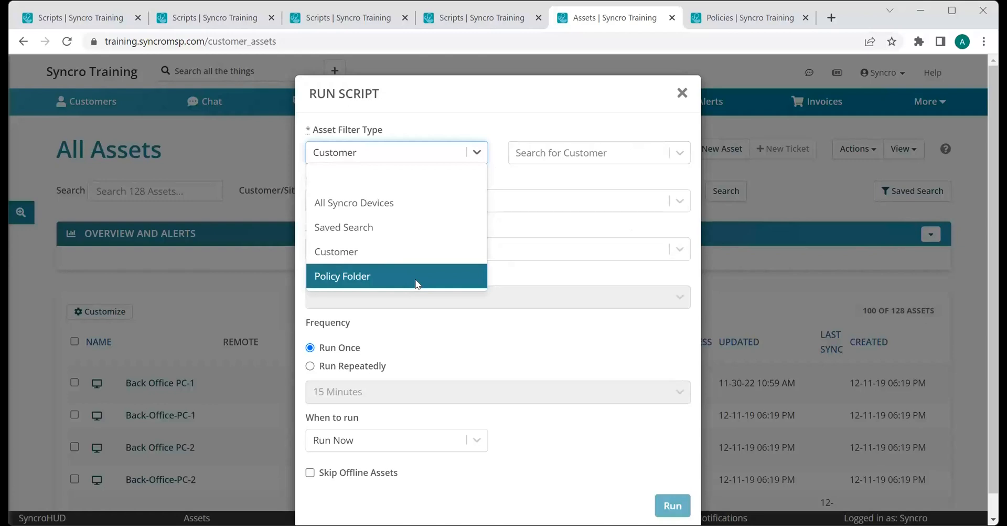
click(343, 276)
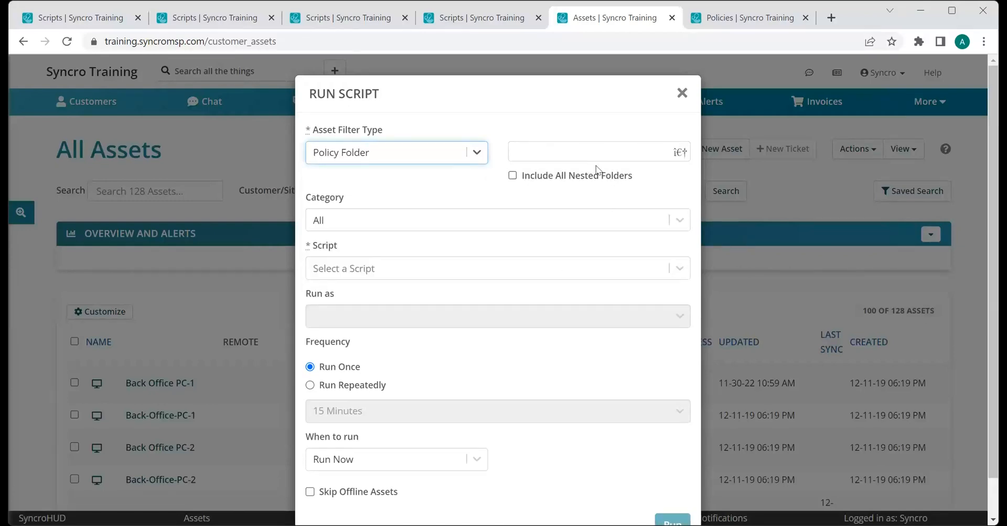
click(512, 174)
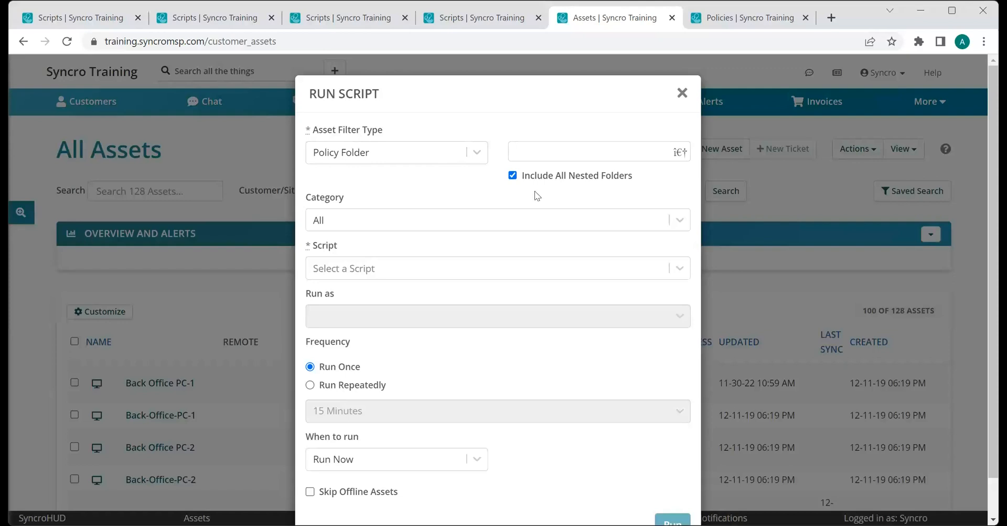
click(512, 174)
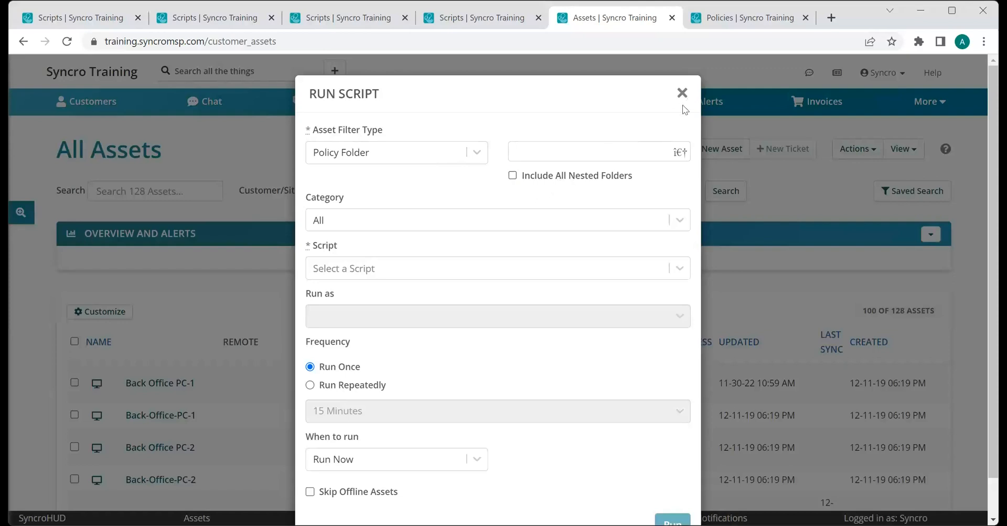
Open the Script Training policy and scroll to its daily Acronis backup monitoring schedule
click(745, 17)
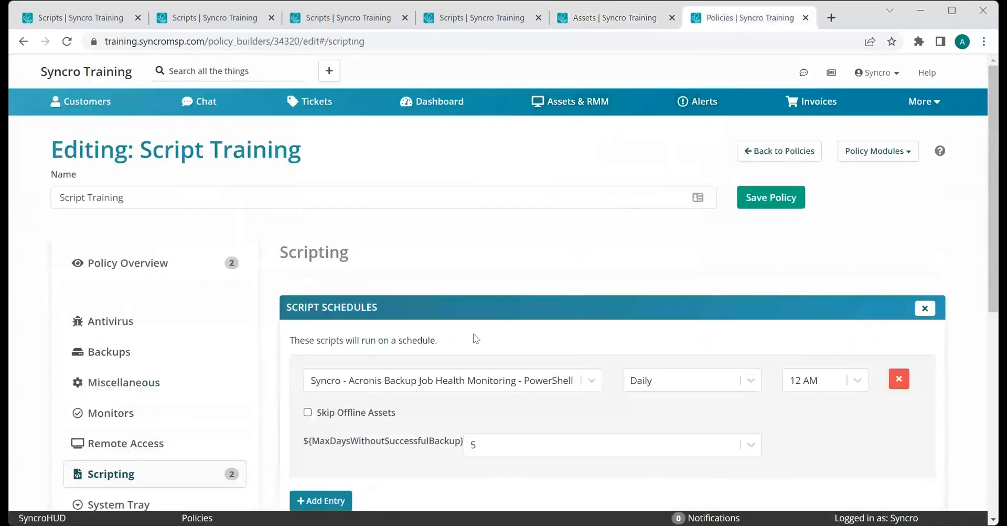
mouse_move(244, 275)
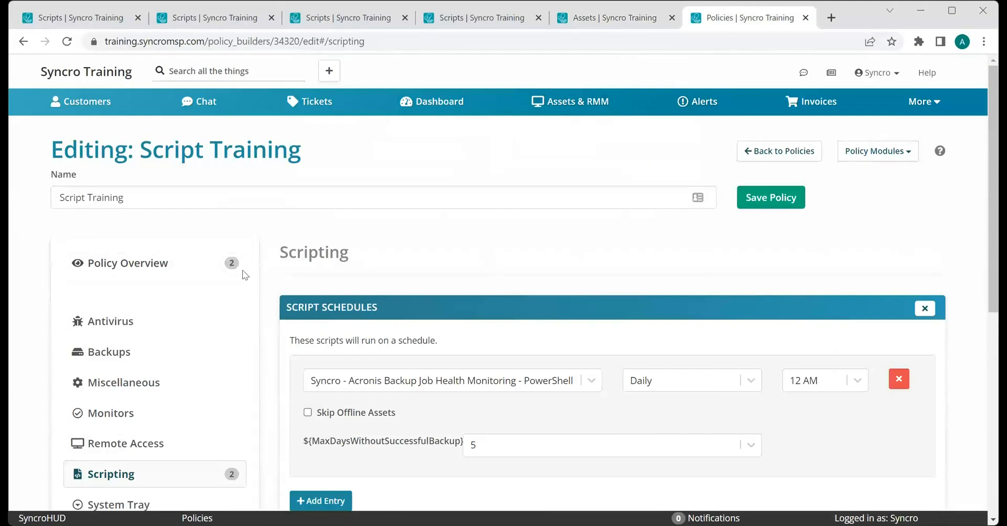
scroll(down, 3)
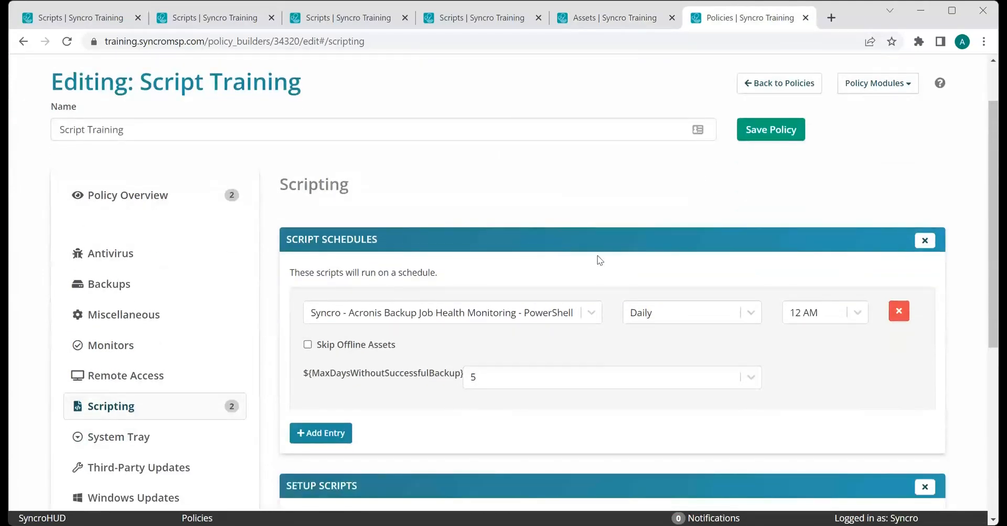
scroll(down, 3)
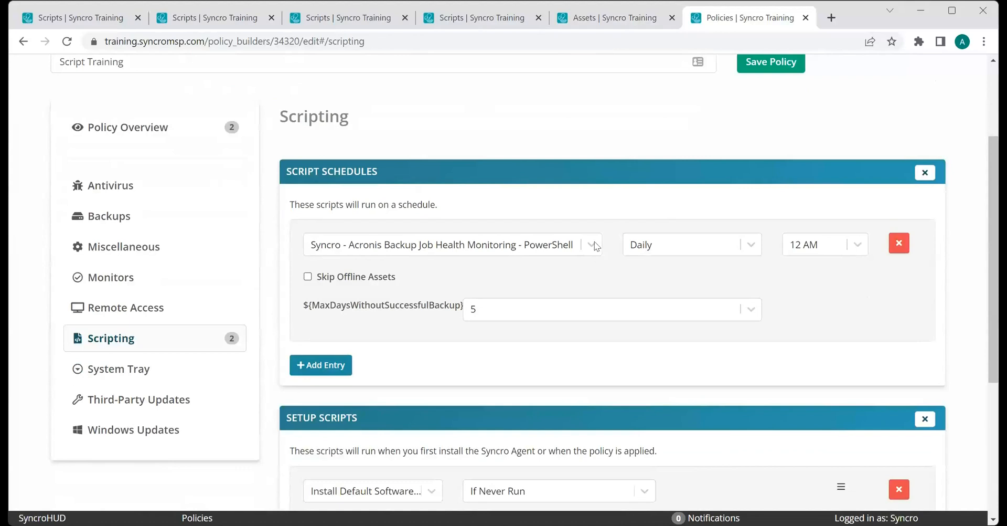
mouse_move(383, 172)
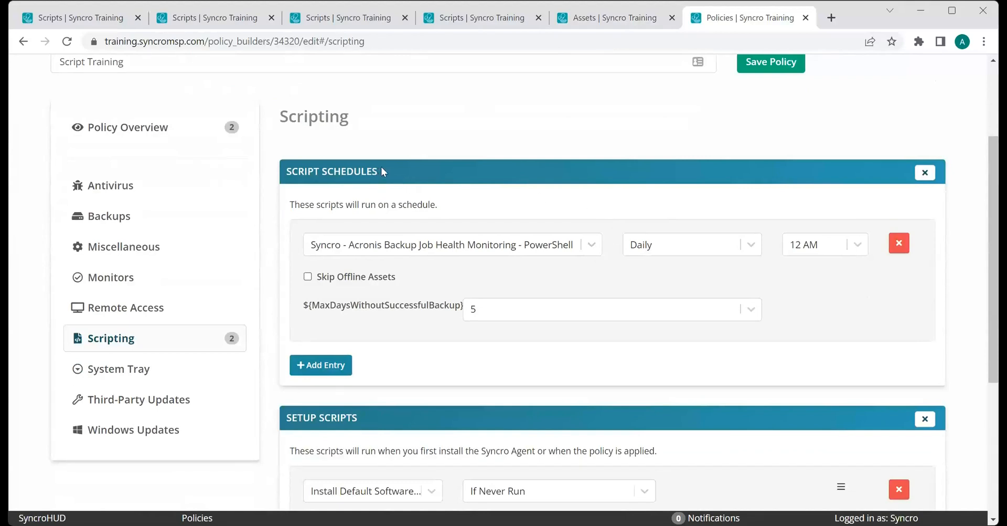
mouse_move(430, 288)
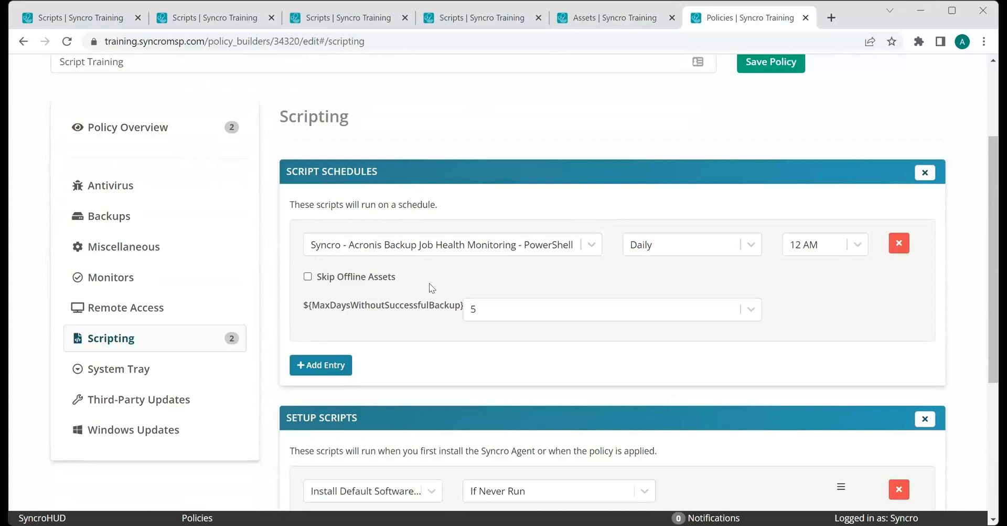
mouse_move(450, 282)
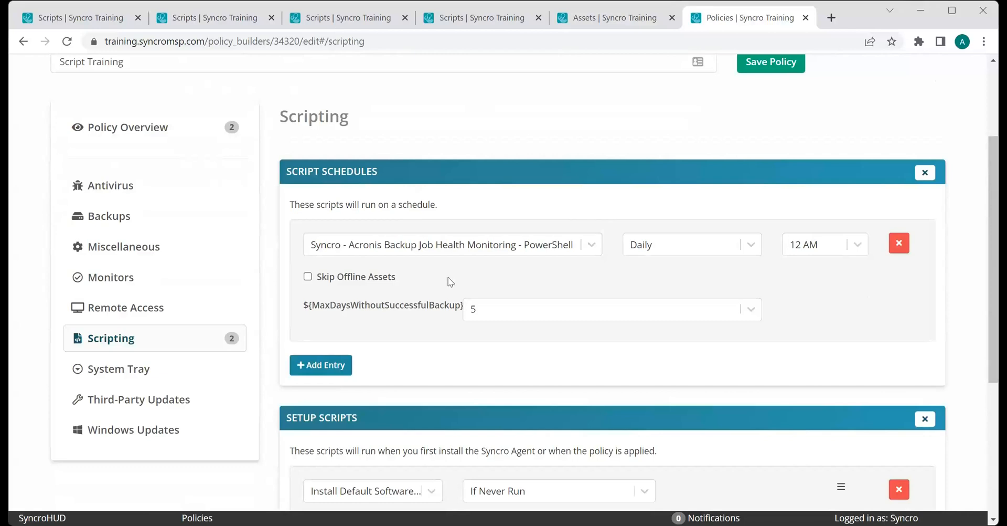
mouse_move(859, 251)
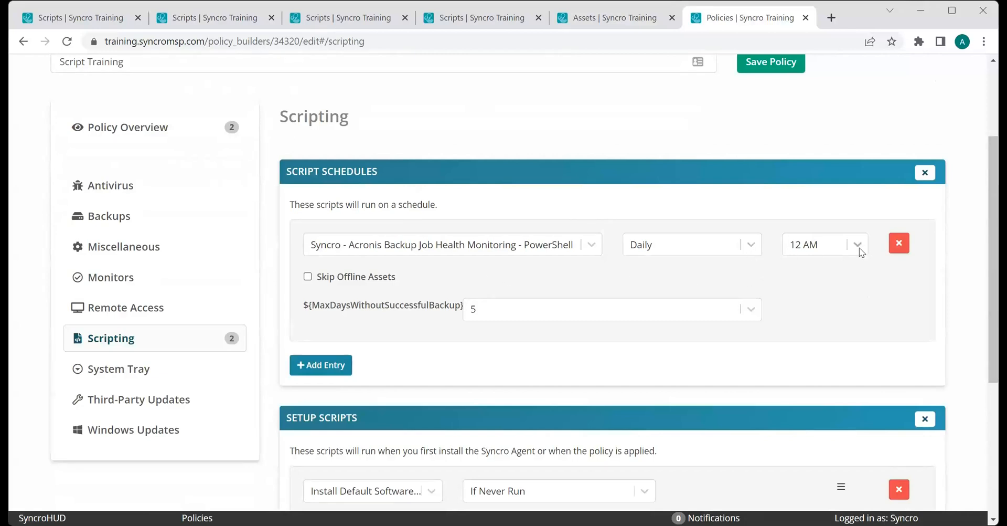
mouse_move(518, 310)
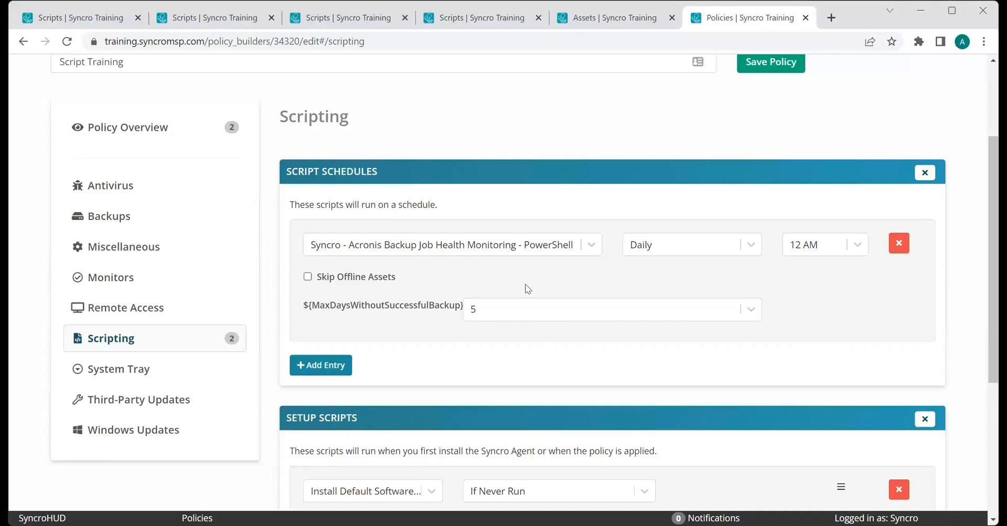
mouse_move(509, 277)
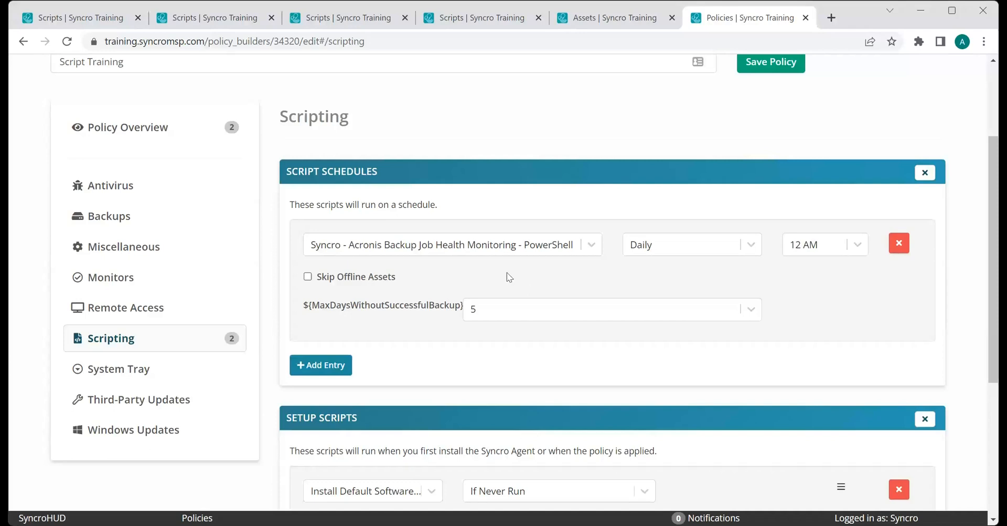
scroll(down, 3)
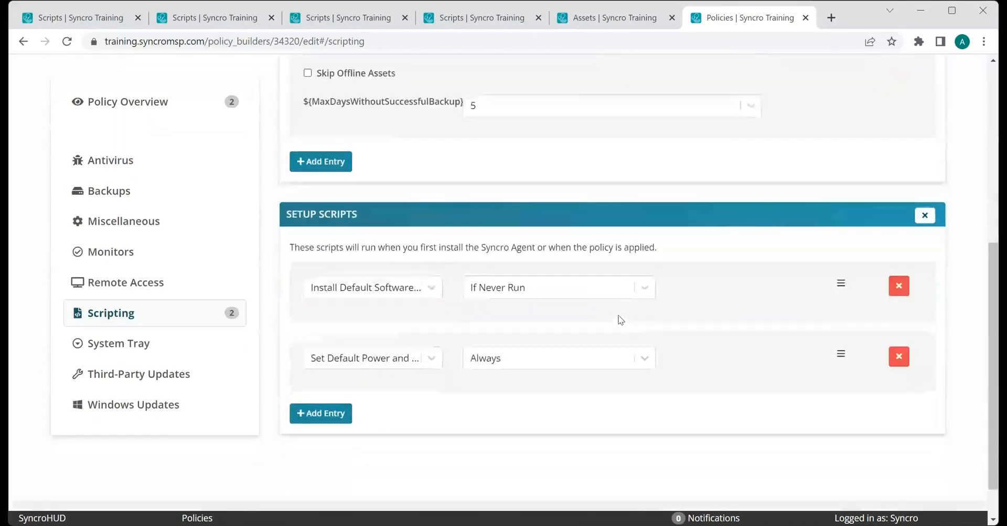
scroll(down, 3)
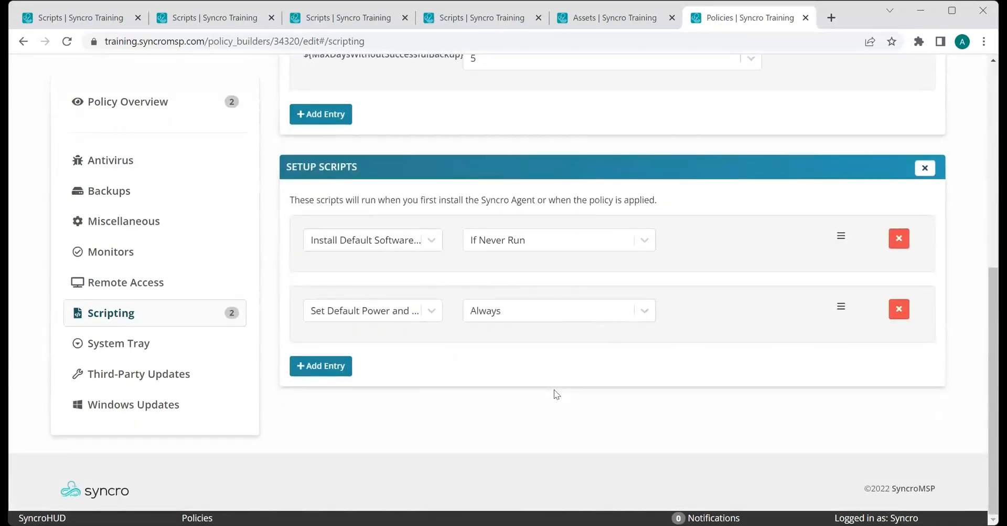
mouse_move(523, 377)
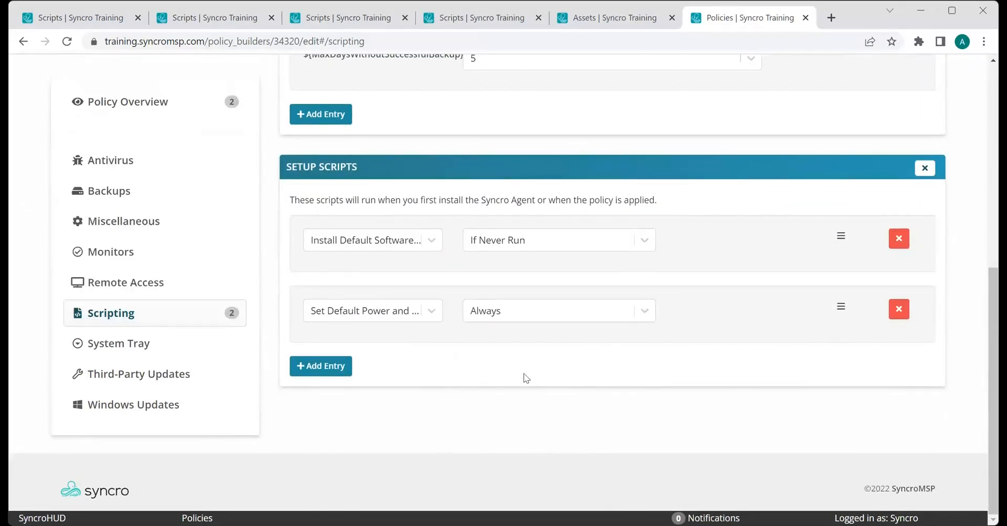
mouse_move(555, 406)
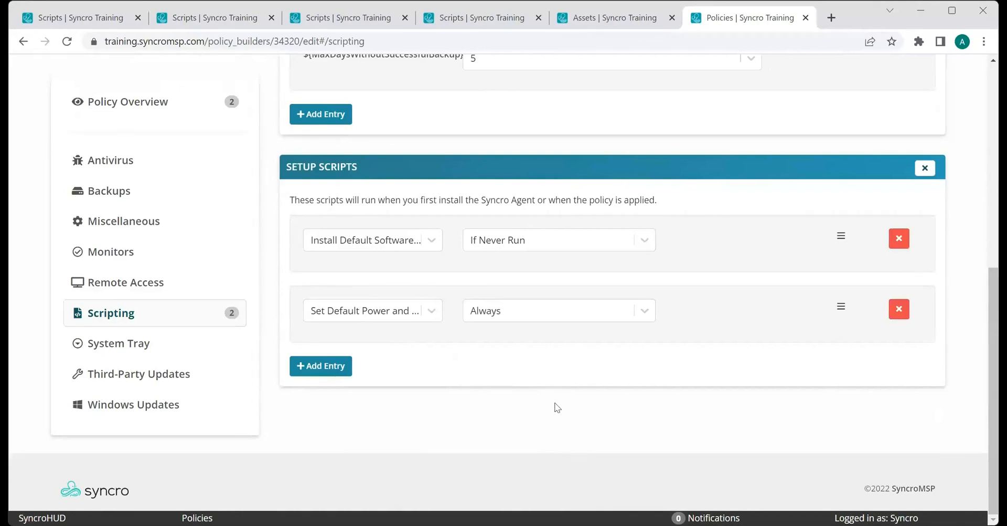
click(371, 239)
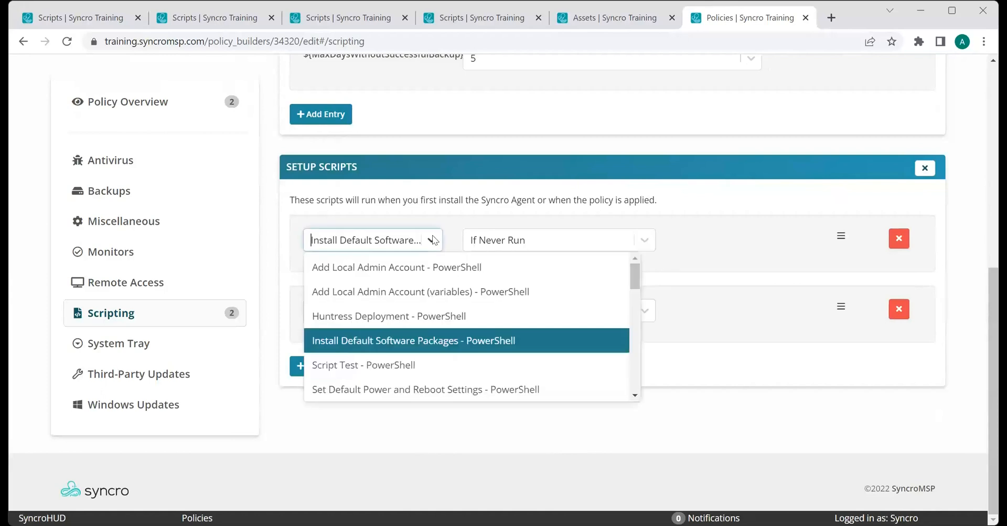
mouse_move(474, 362)
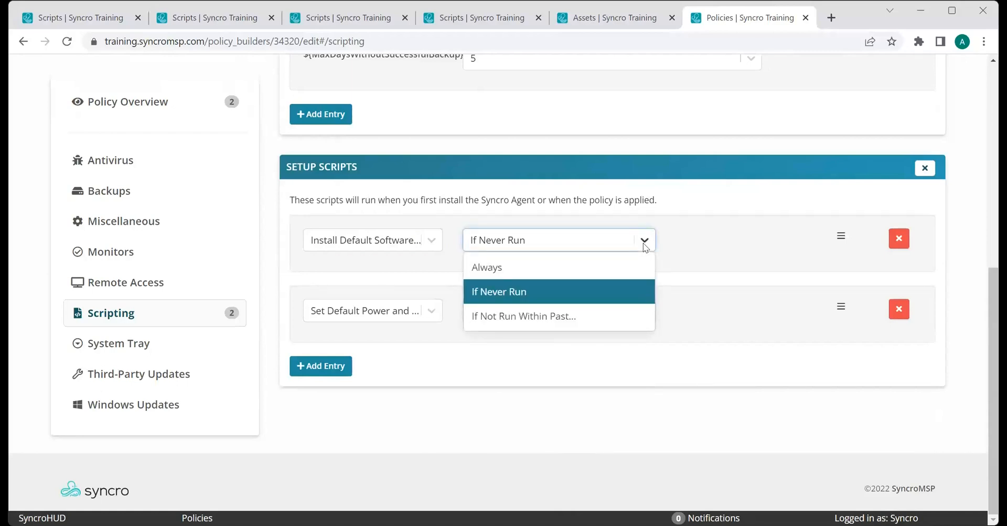
click(373, 310)
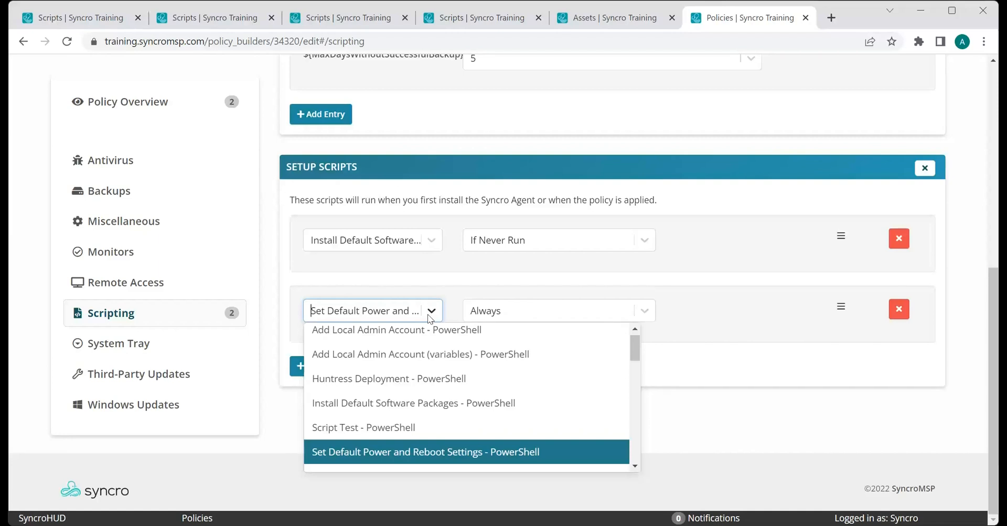
click(425, 451)
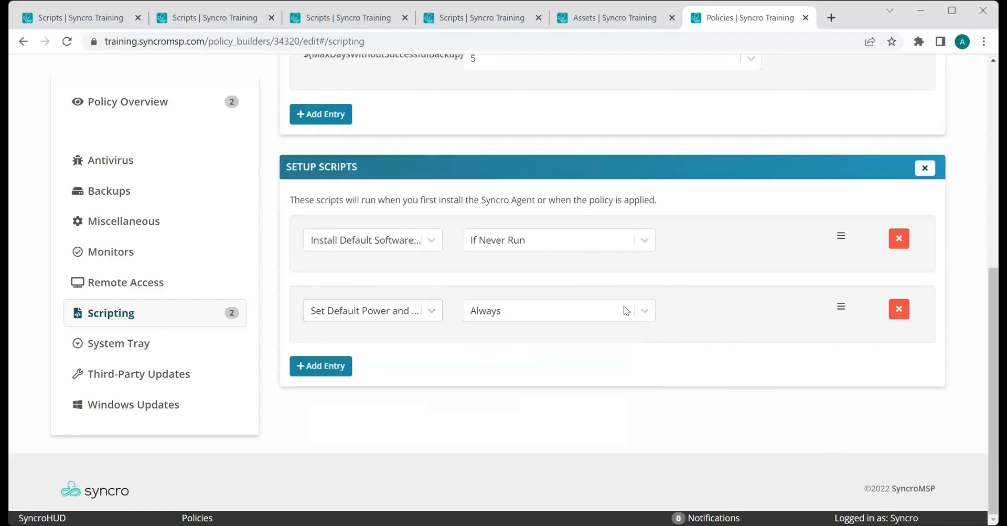
mouse_move(620, 360)
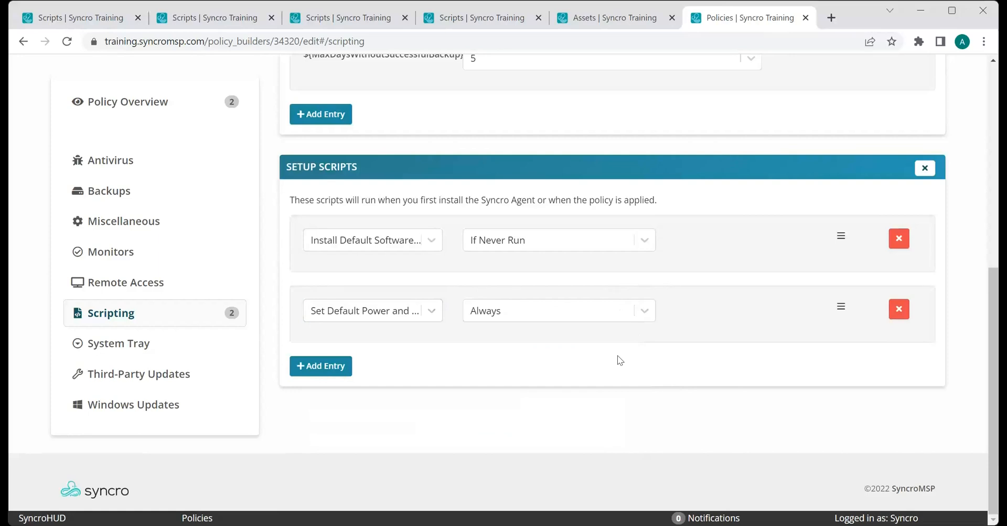
mouse_move(613, 365)
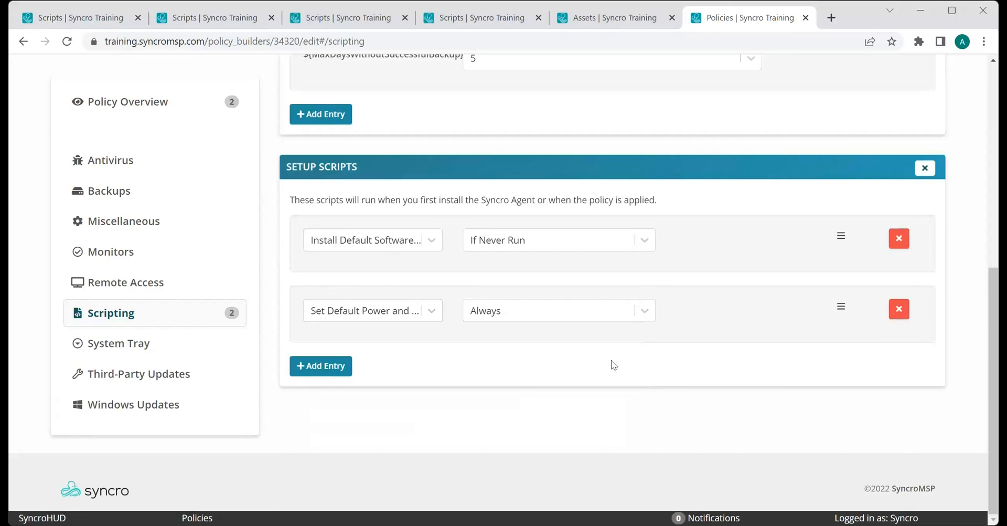
click(372, 311)
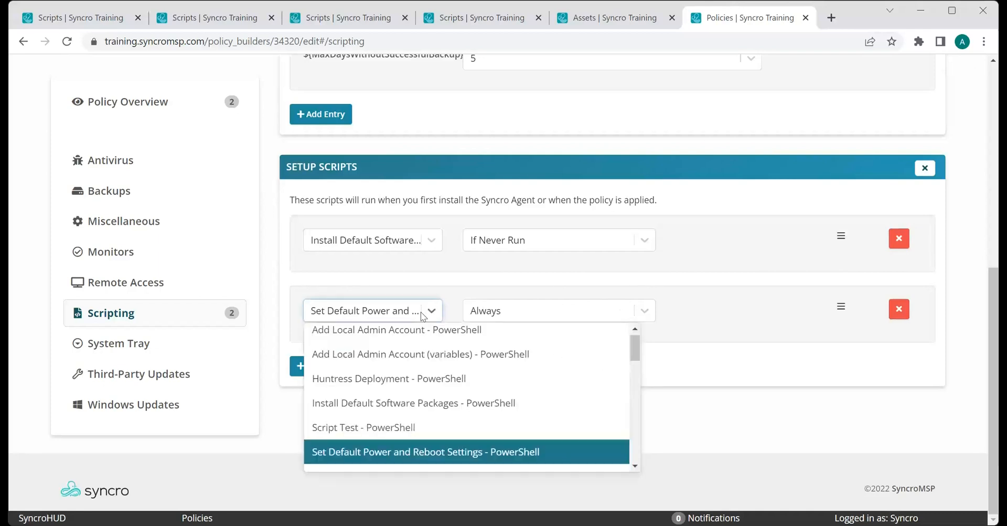
click(424, 451)
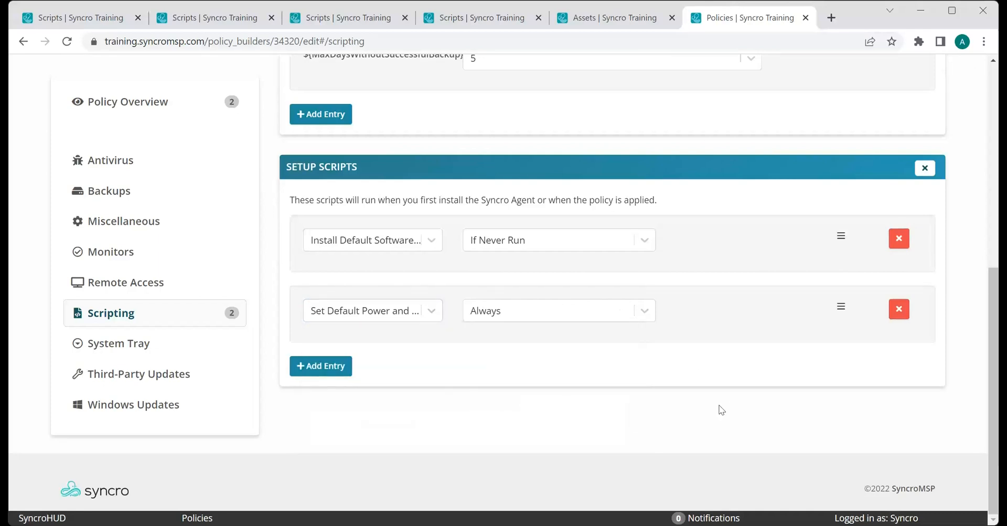
scroll(up, 3)
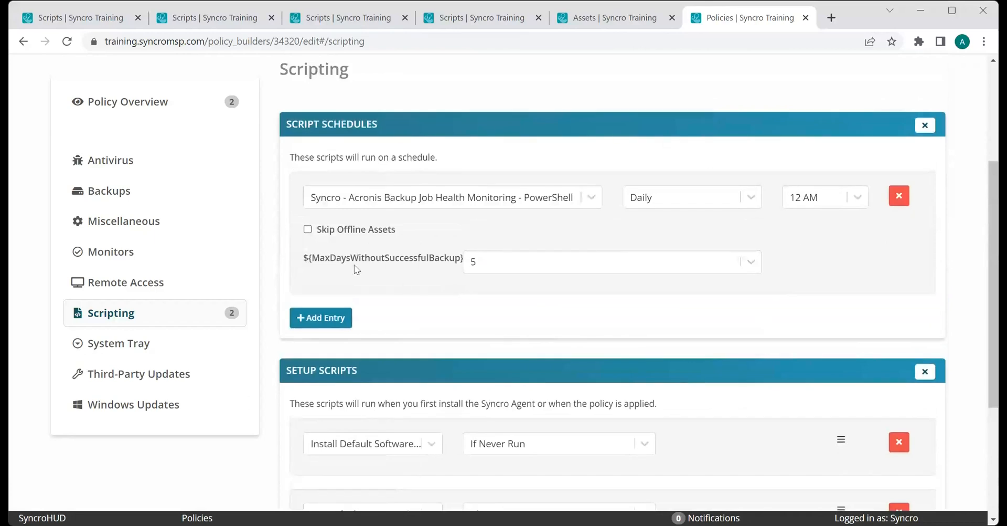